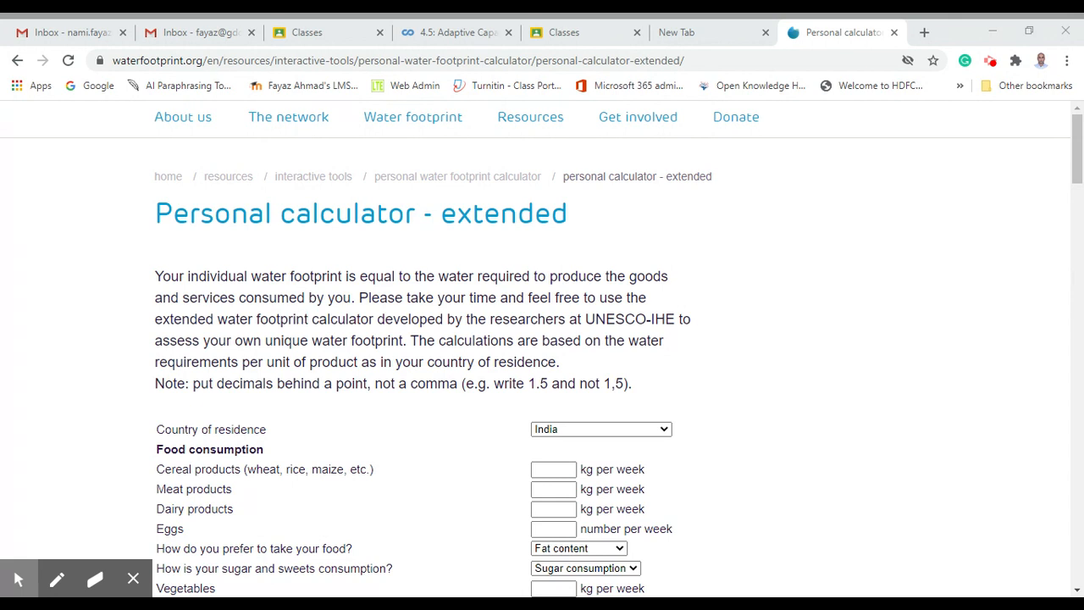
mouse_move(125, 302)
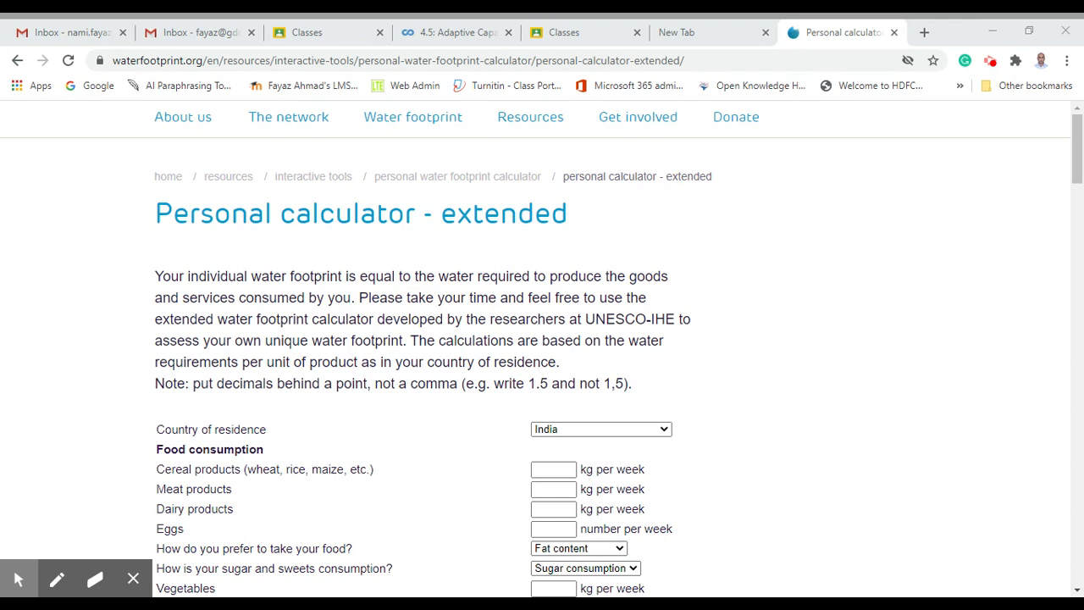
Fill the weekly food fields: cereals 2 kg, meat 1 kg, dairy 3 kg, eggs 7.
scroll(down, 3)
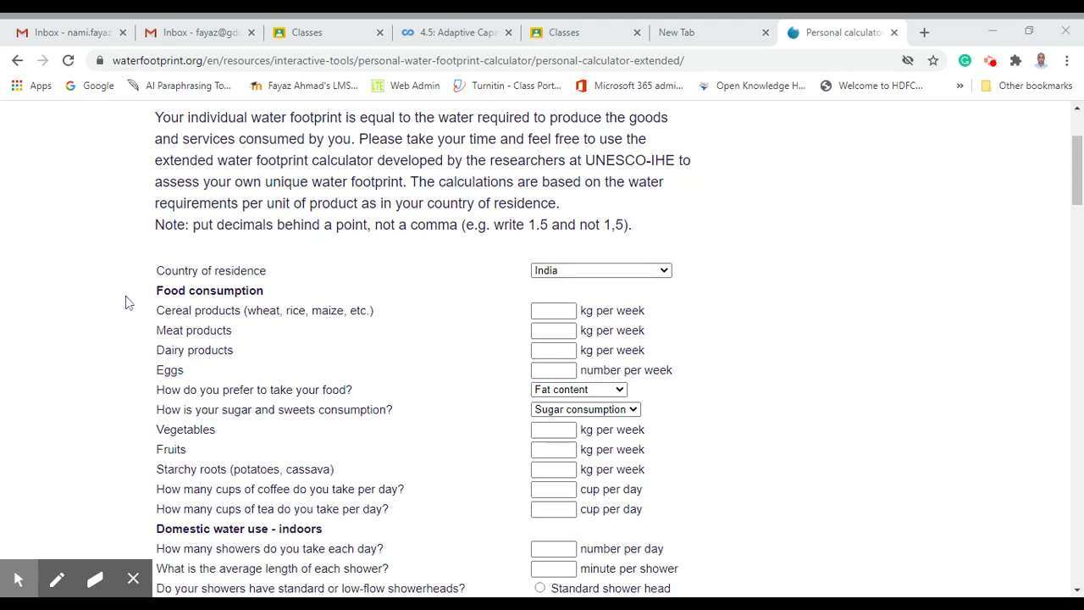
mouse_move(216, 447)
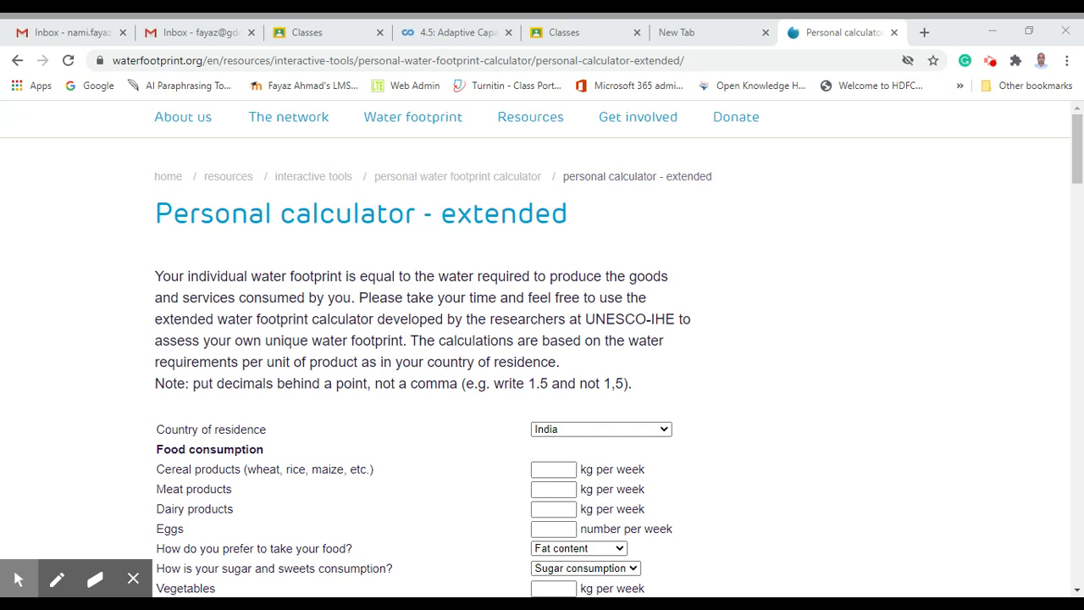
scroll(down, 3)
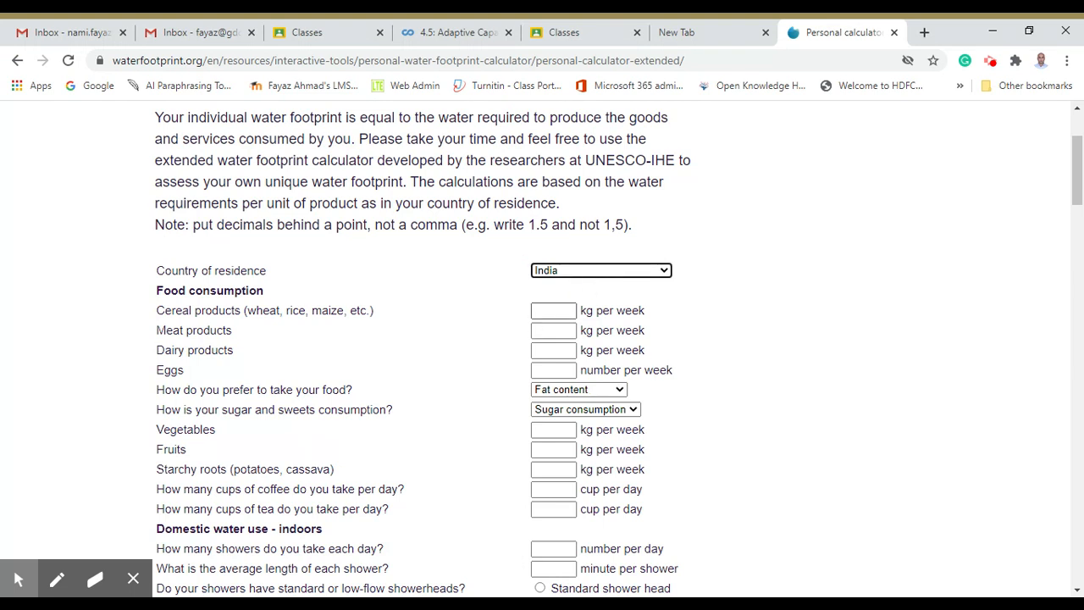
click(553, 310)
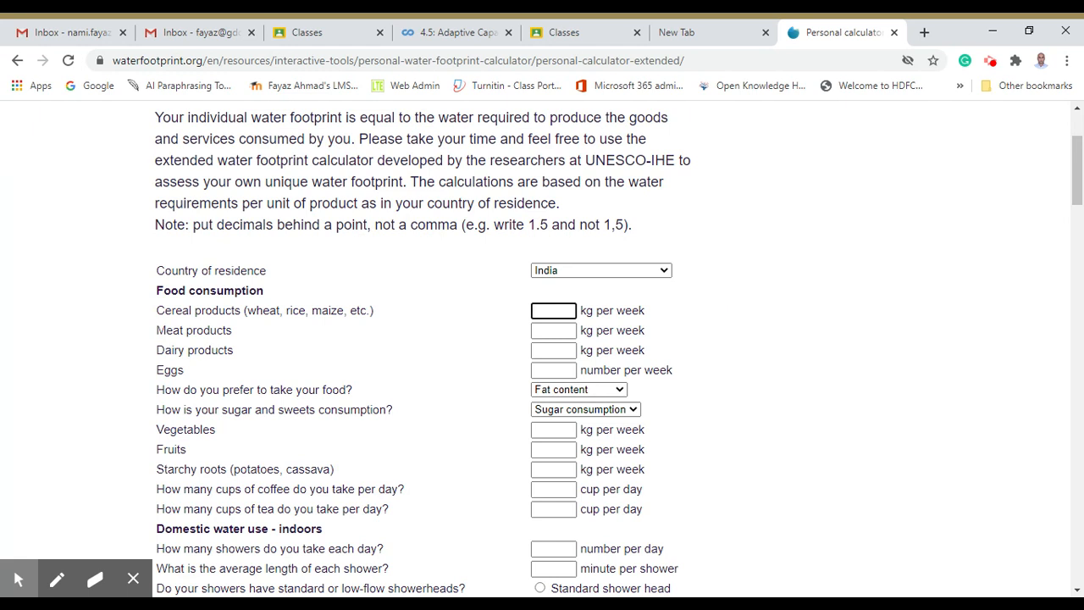
text(2)
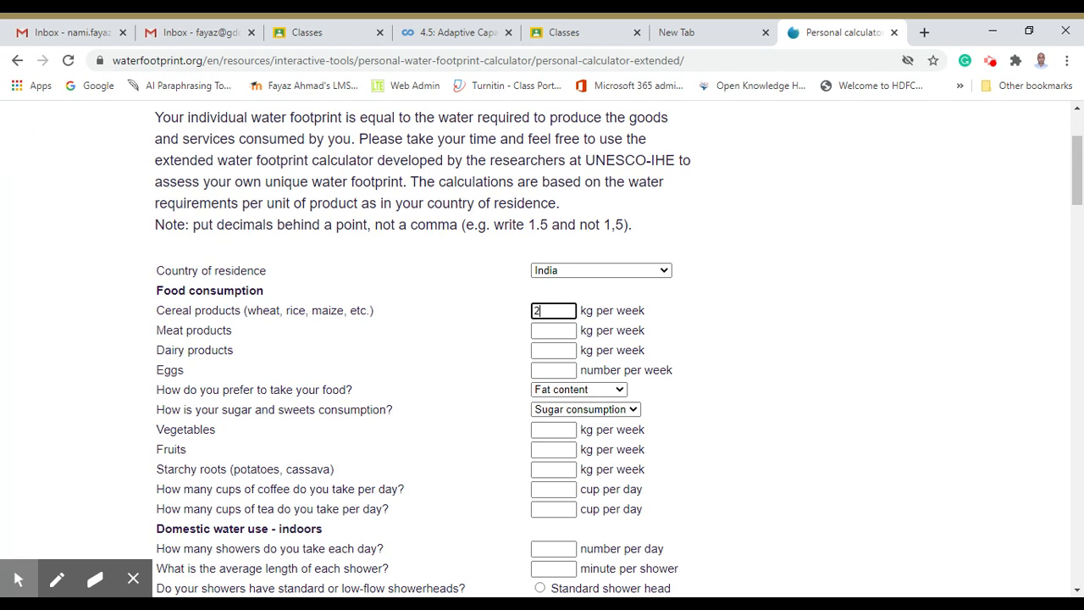
click(553, 330)
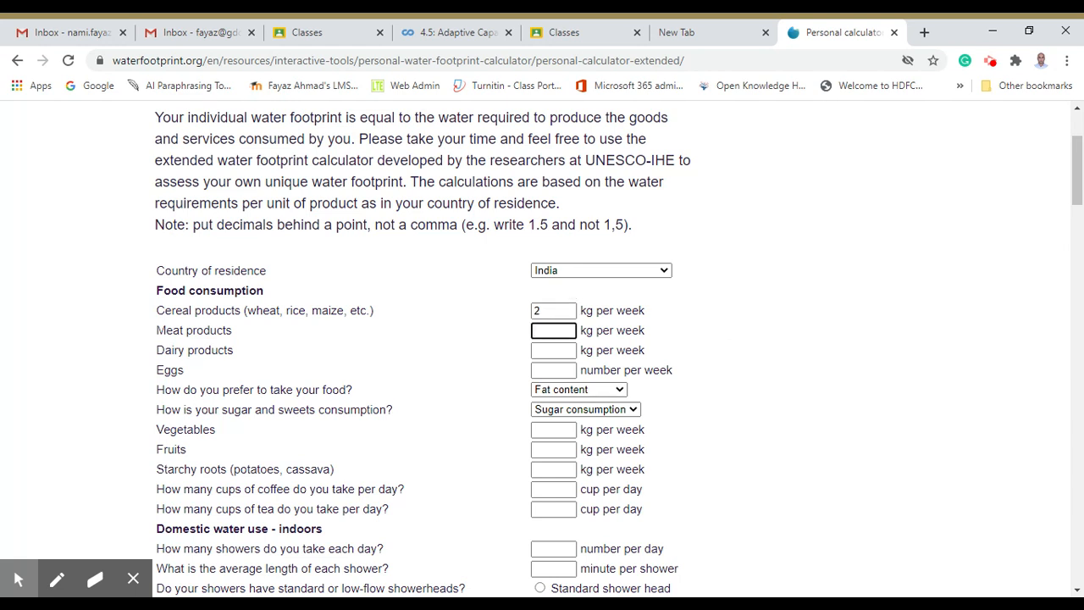
text(05)
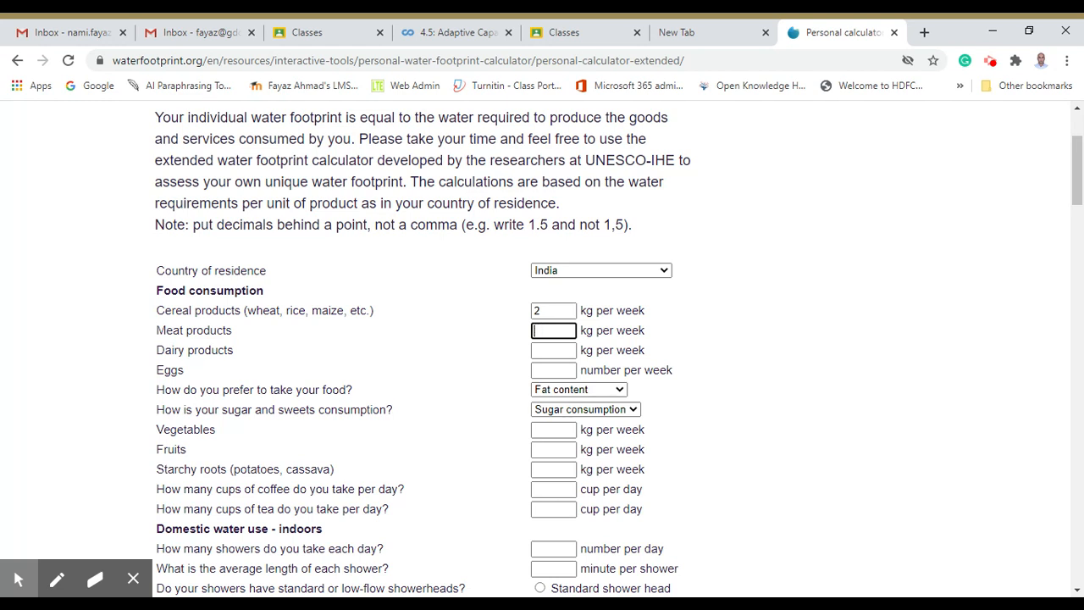
text(1)
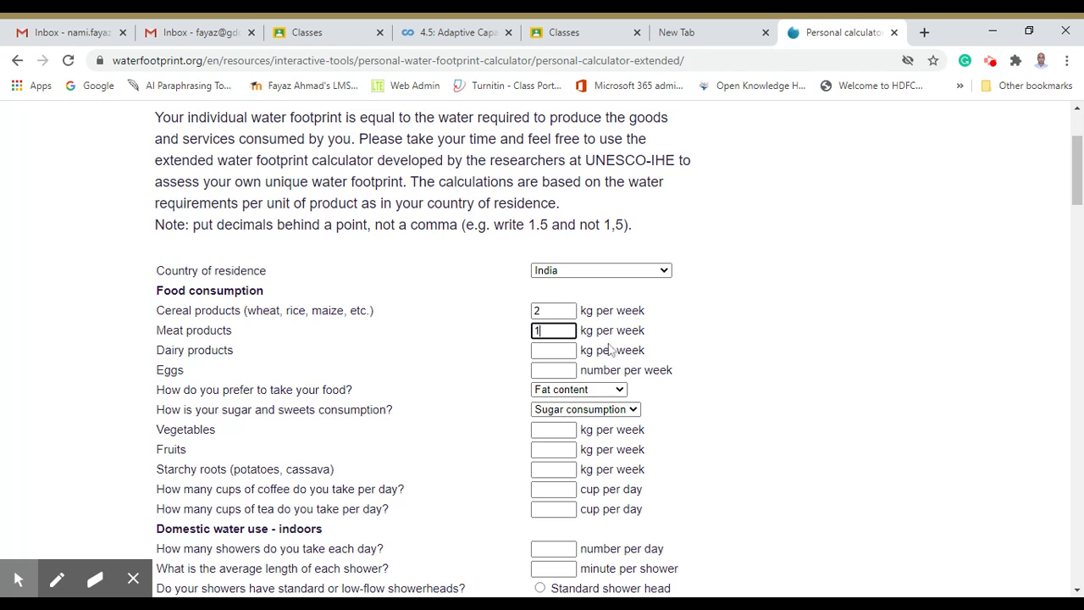
click(552, 350)
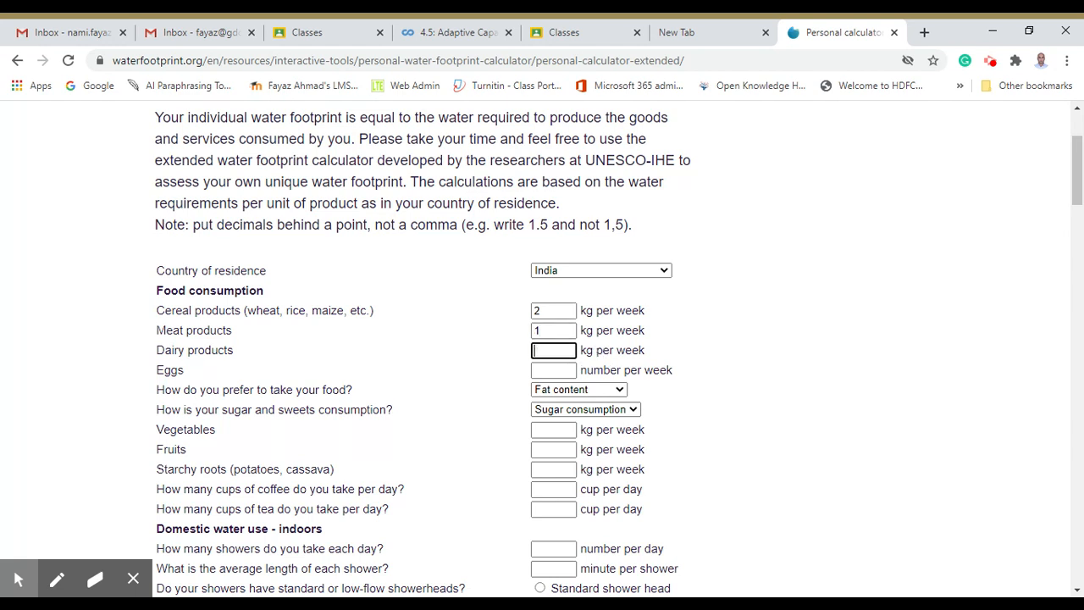
text(3)
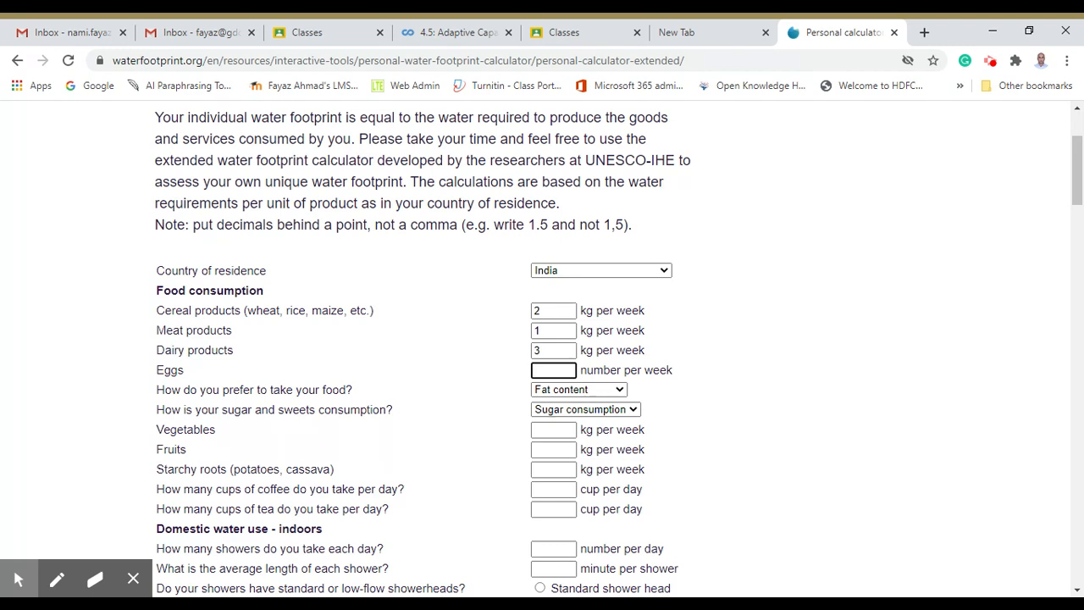
text(7)
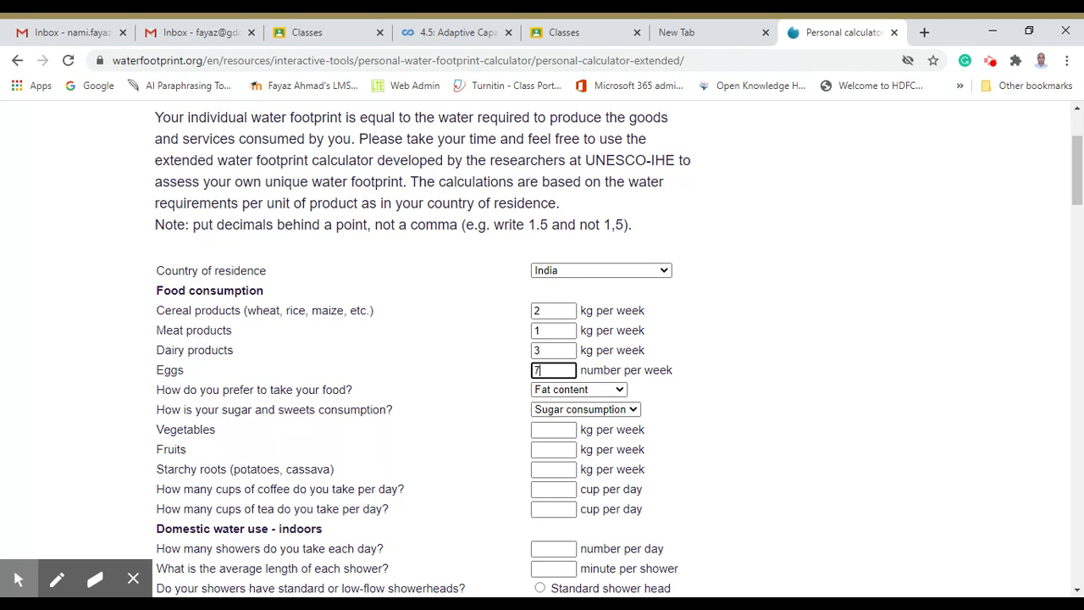
scroll(down, 3)
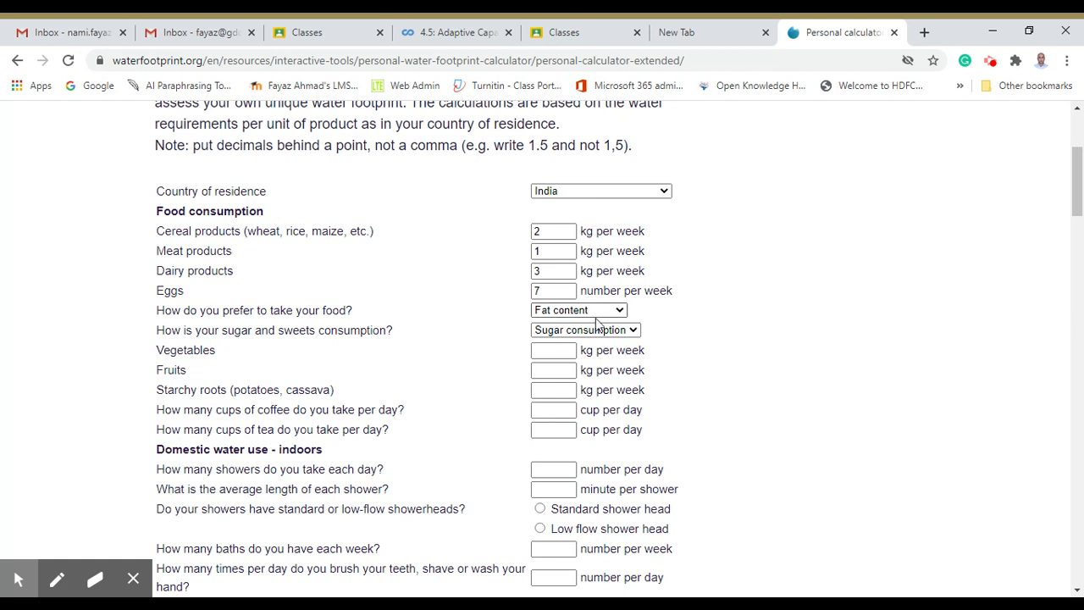
Choose average fat and average sugar, and enter 5 kg vegetables and 2 kg fruits weekly.
click(578, 310)
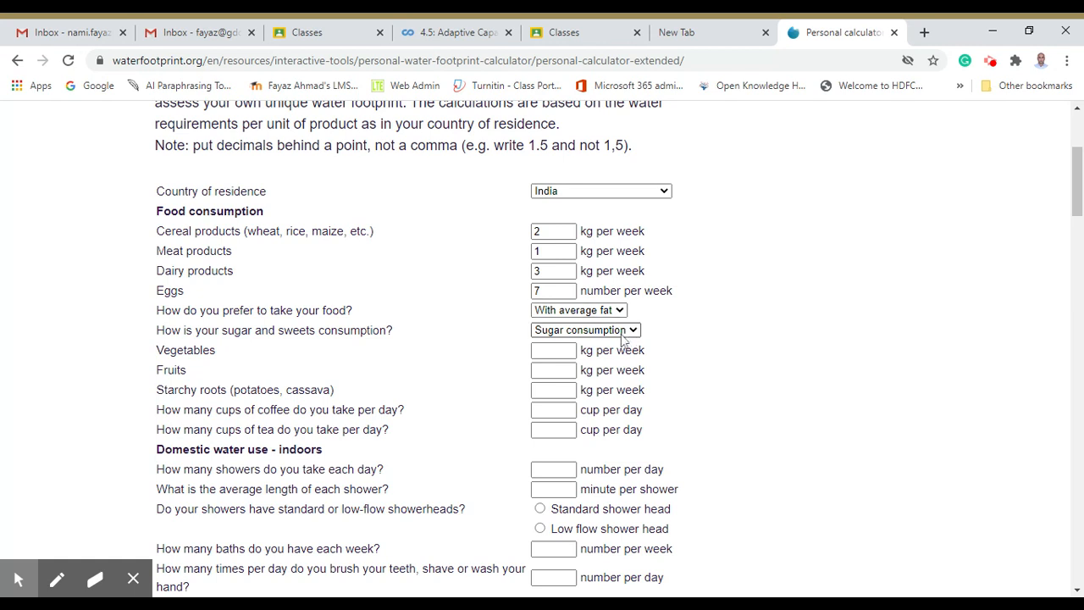
click(584, 329)
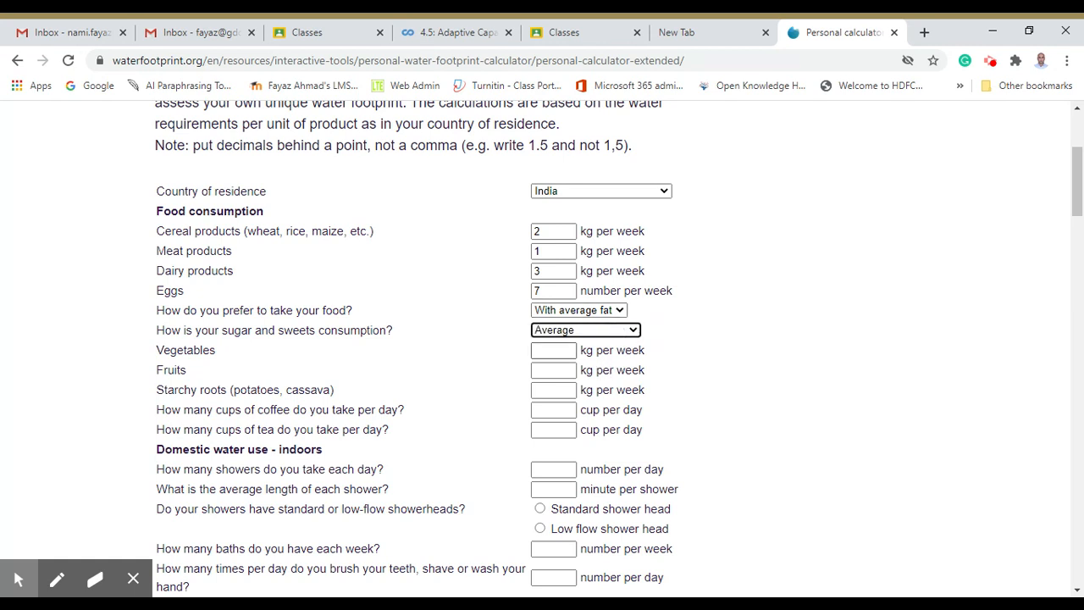
click(552, 350)
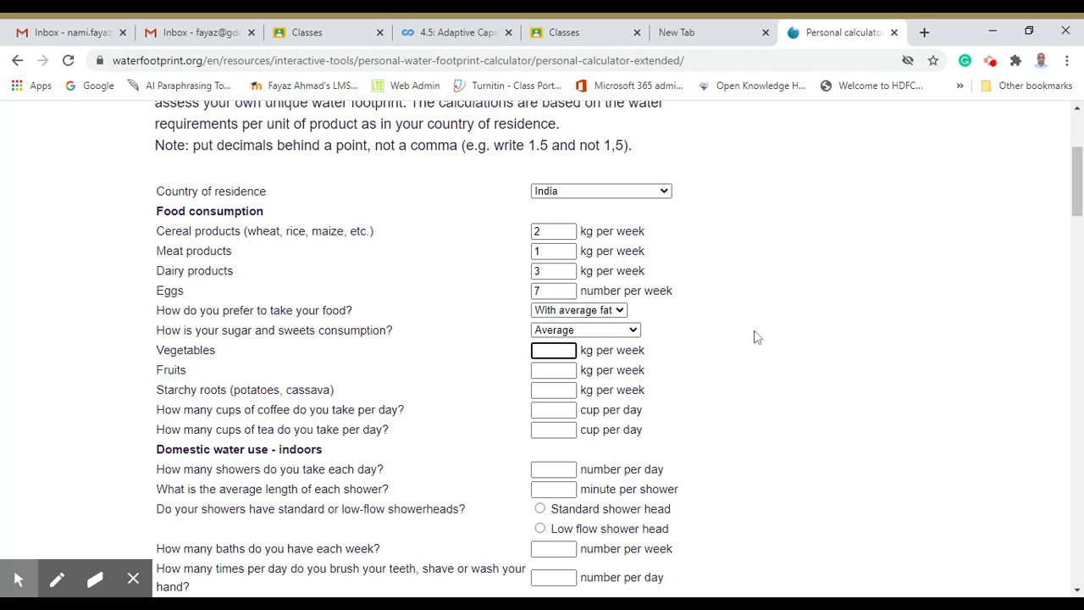
text(5)
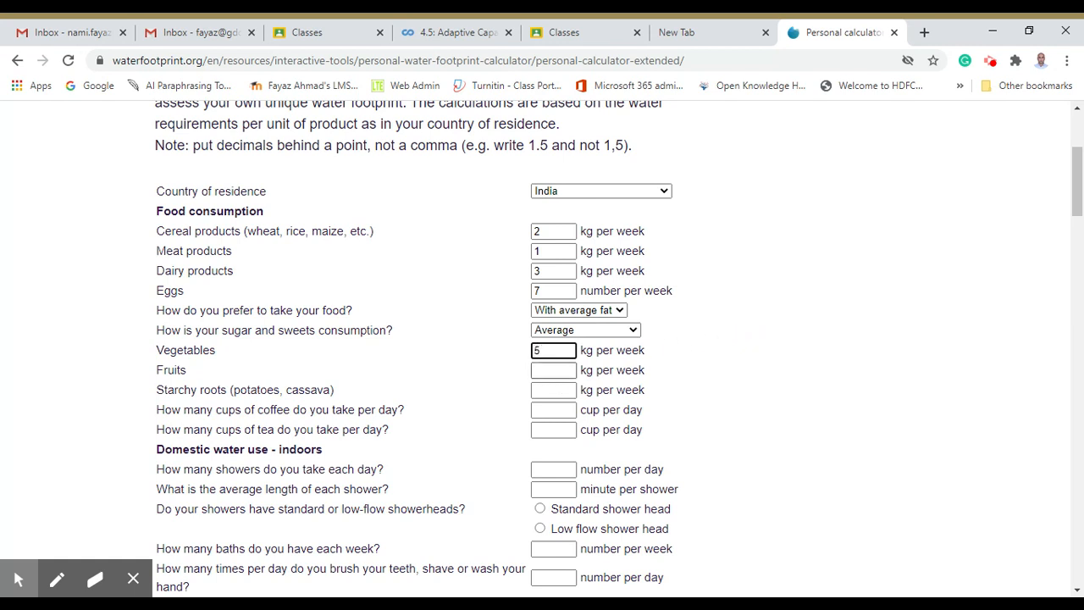
click(553, 369)
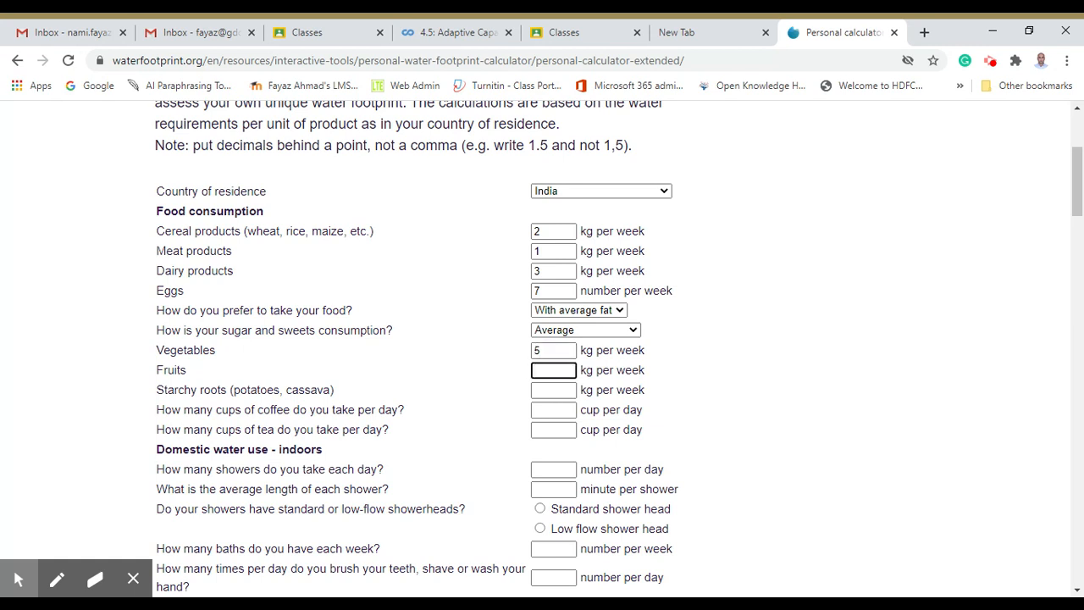
text(2)
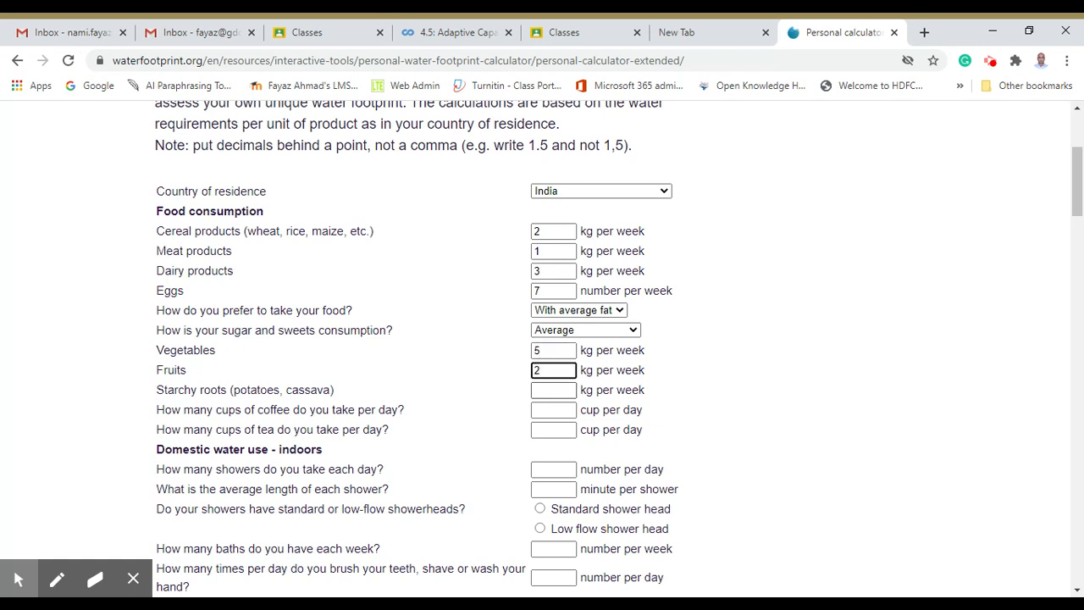
Enter 1 kg starchy roots, 0 cups of coffee and 2 cups of tea daily.
click(553, 389)
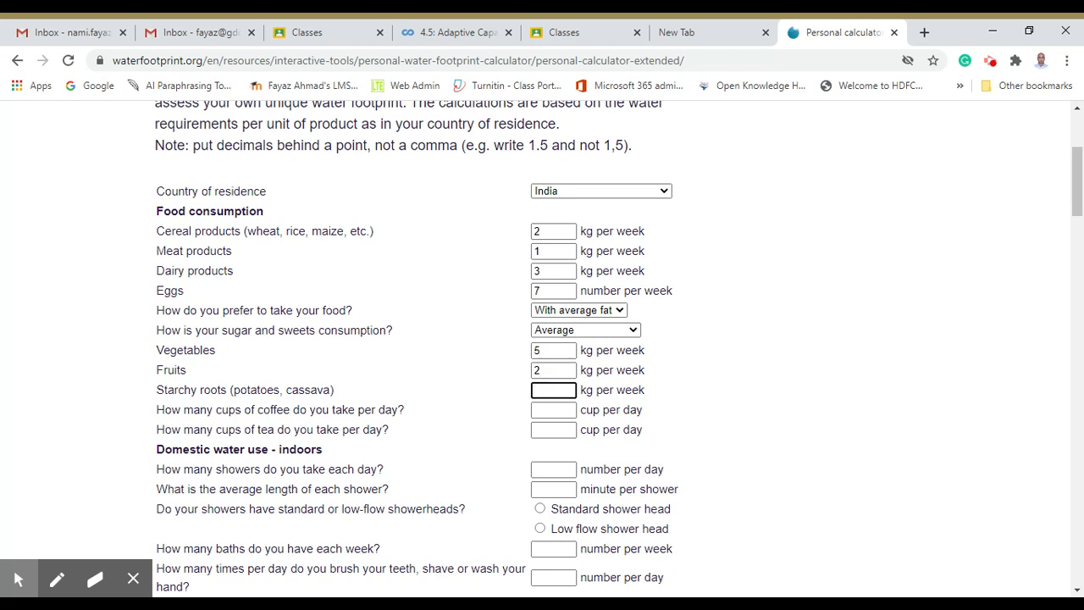
text(1)
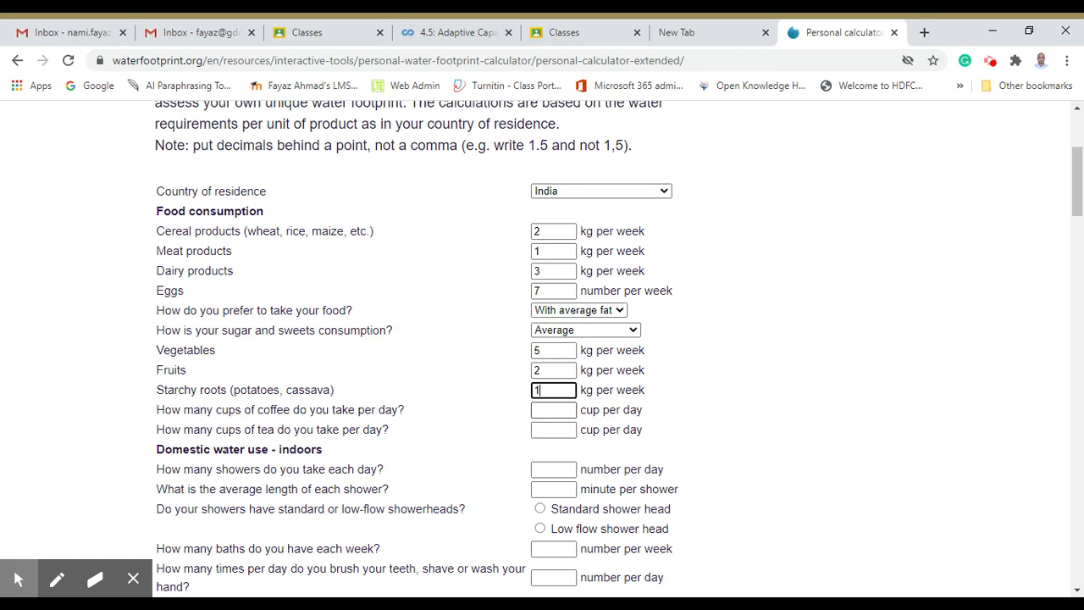
click(553, 409)
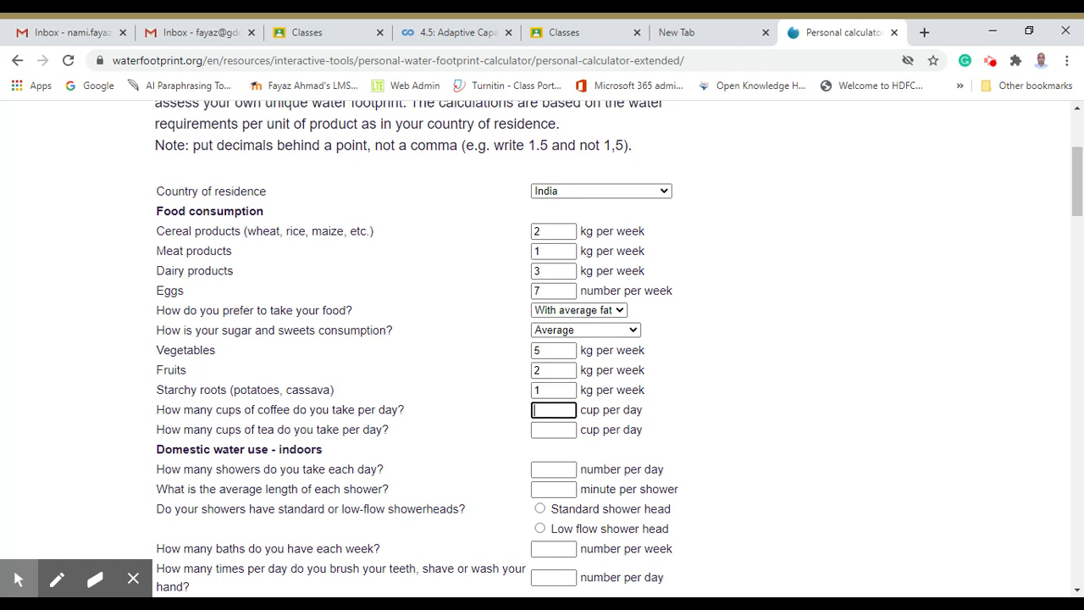
text(0)
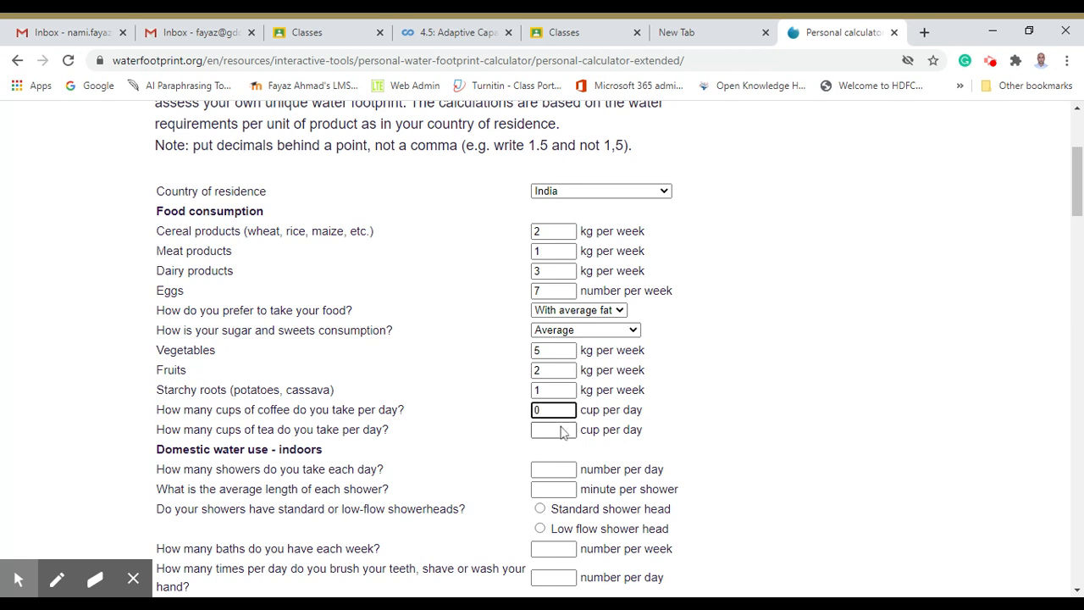
click(553, 429)
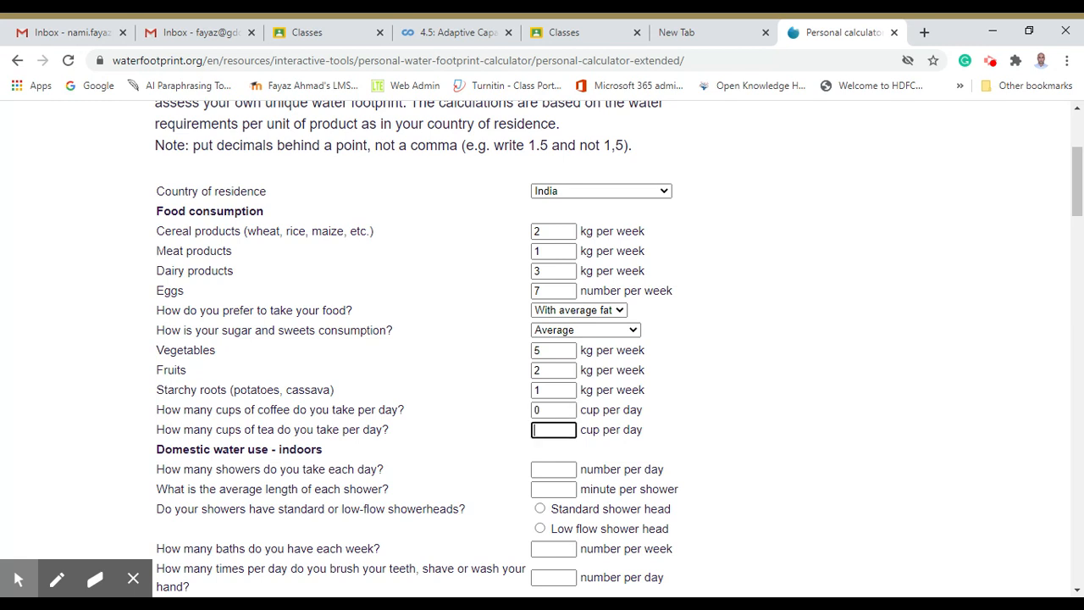
mouse_move(718, 426)
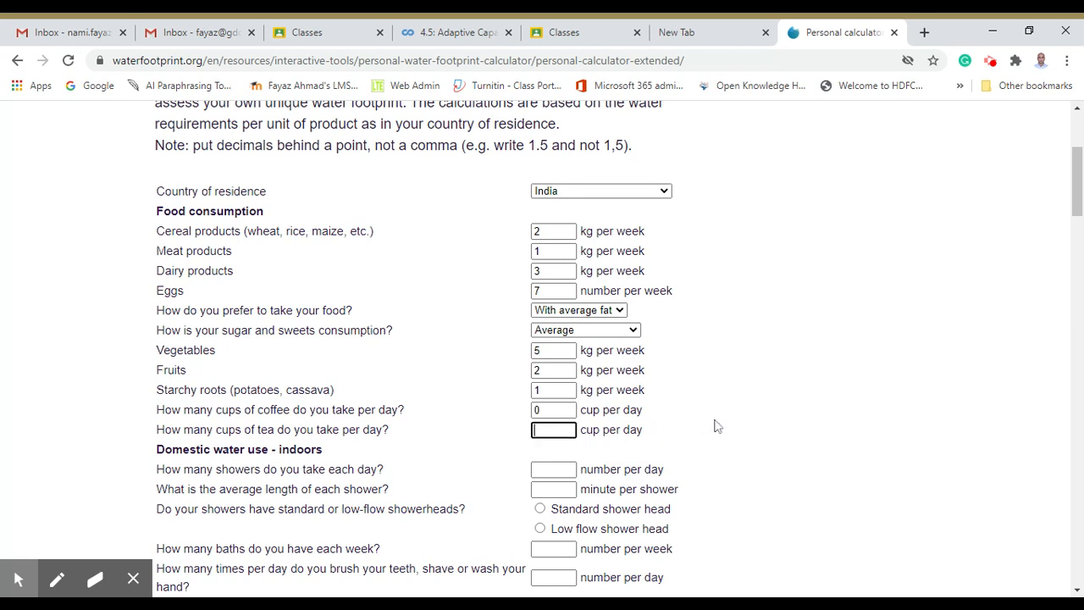
text(14)
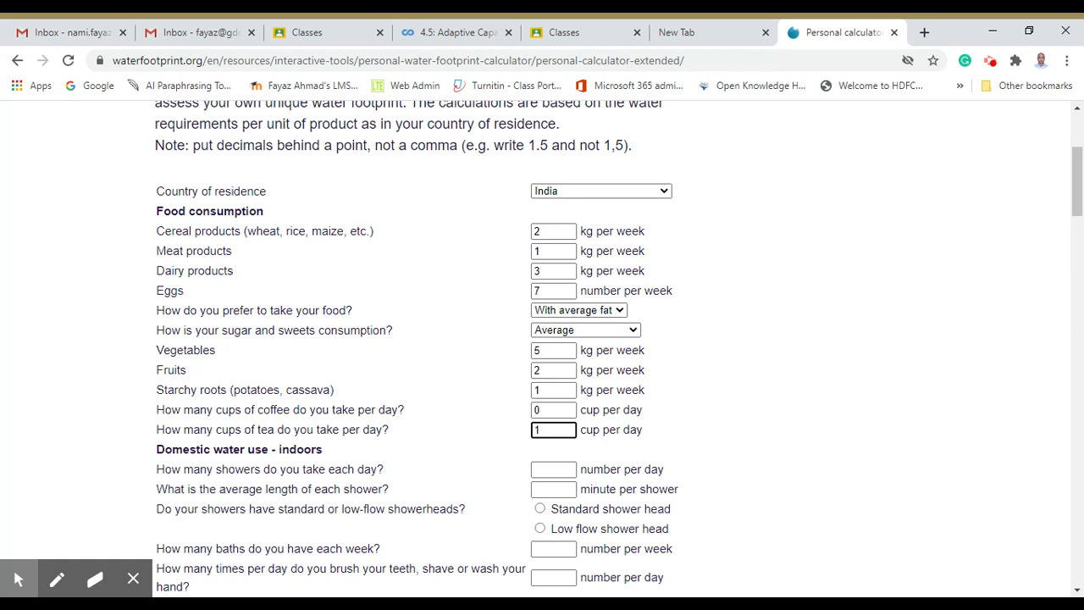
click(553, 429)
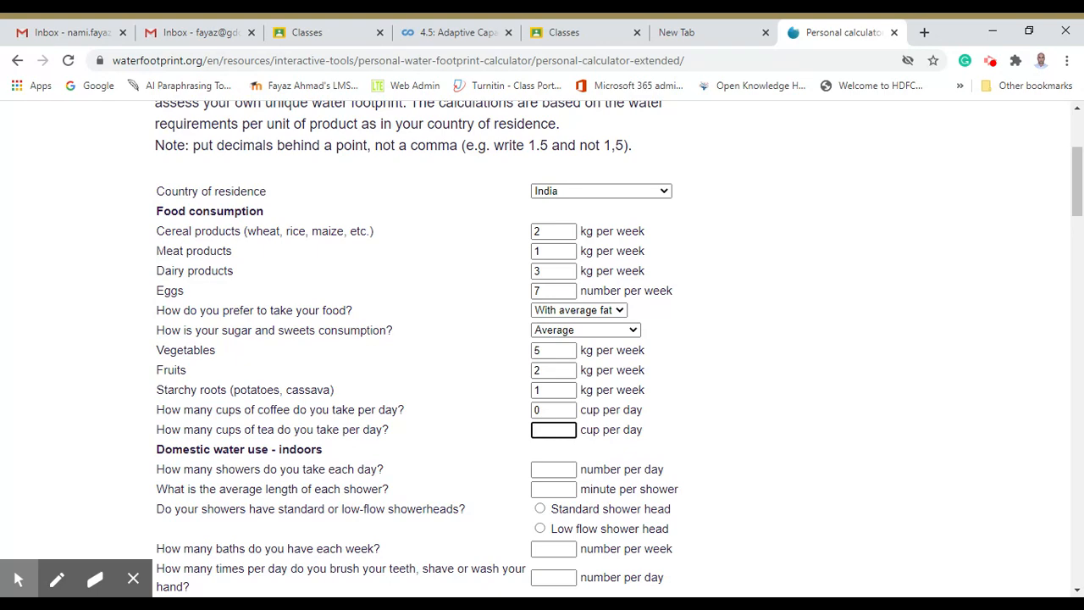
text(2)
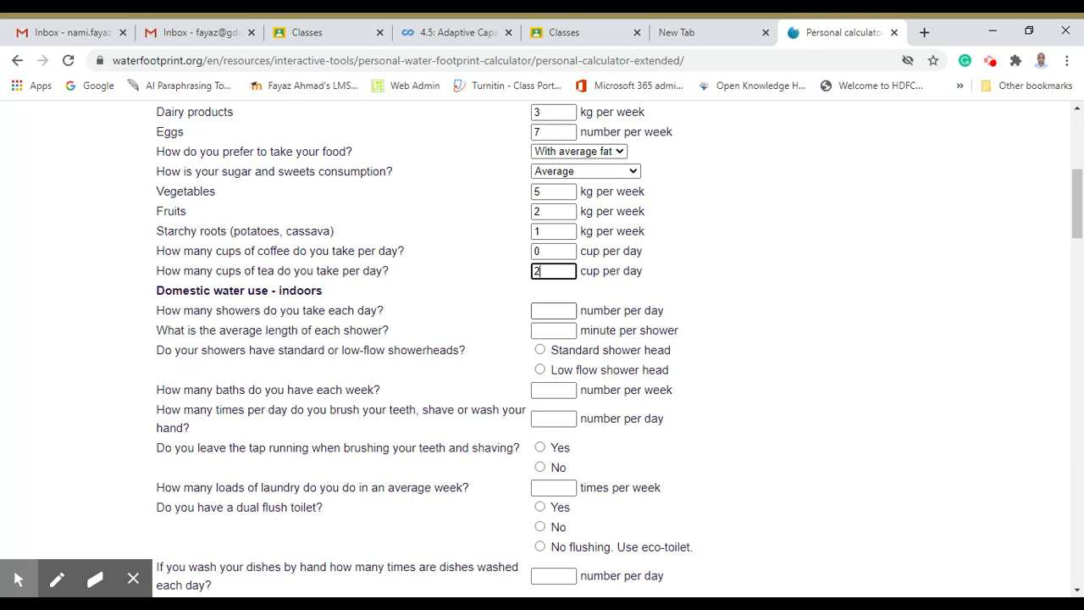
Answer 2 showers daily of 5 minutes with a standard showerhead.
click(553, 310)
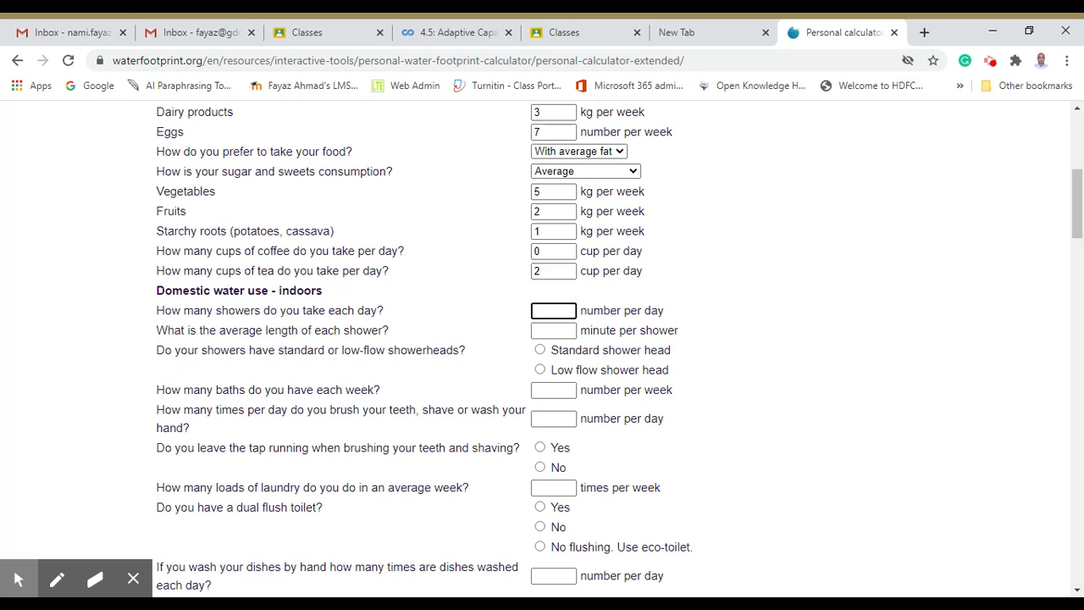
text(2)
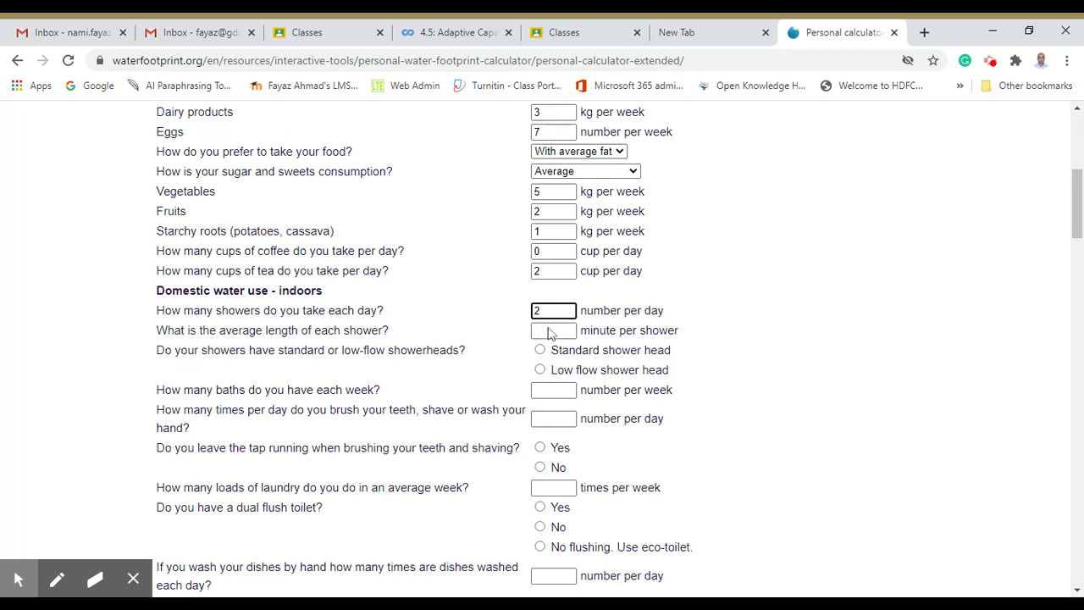
click(553, 330)
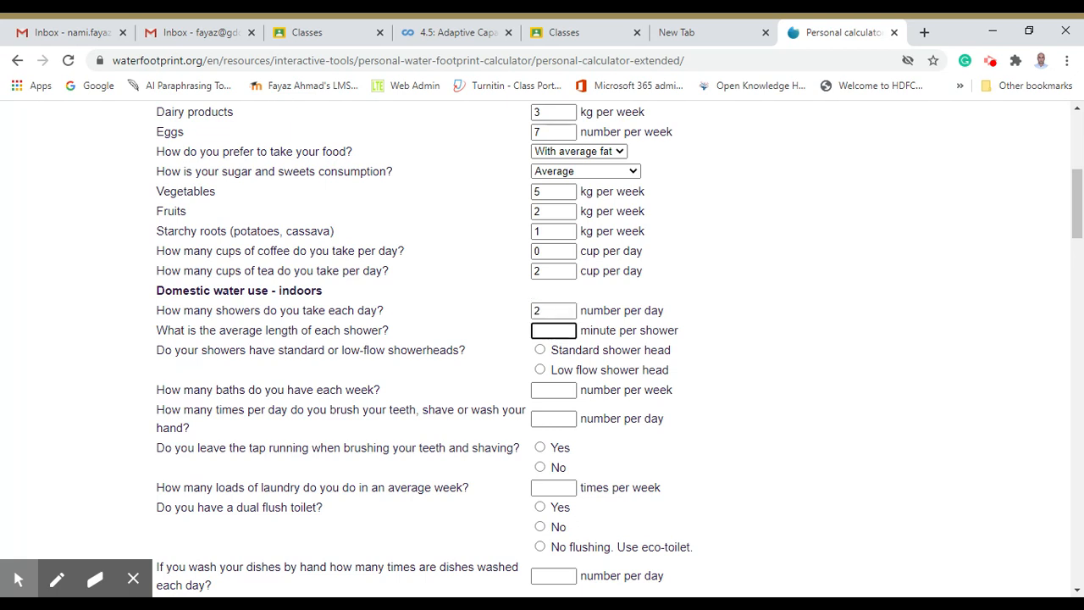
text(5)
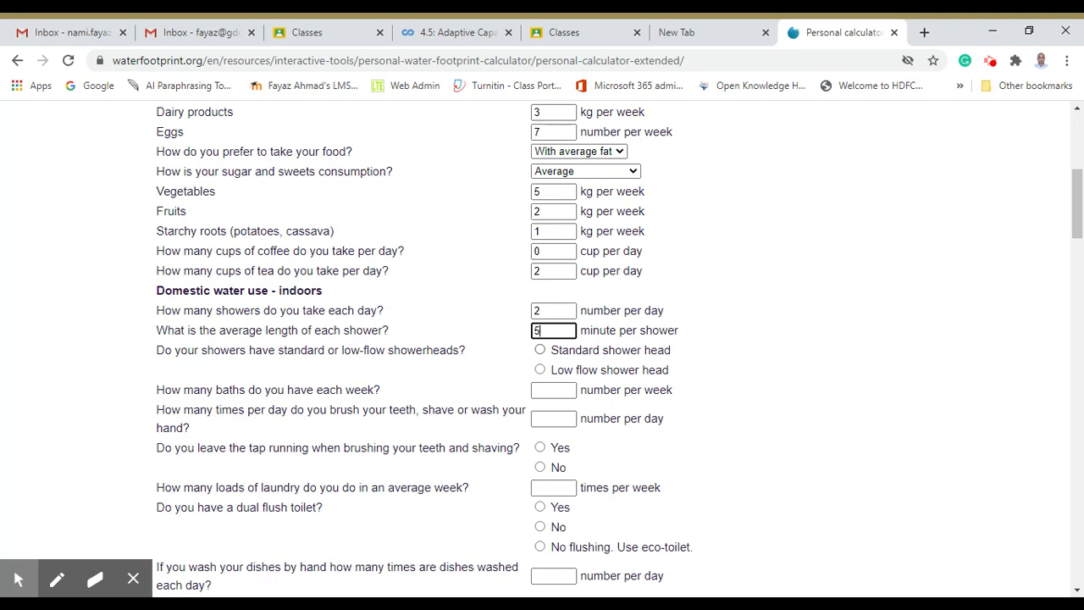
click(539, 350)
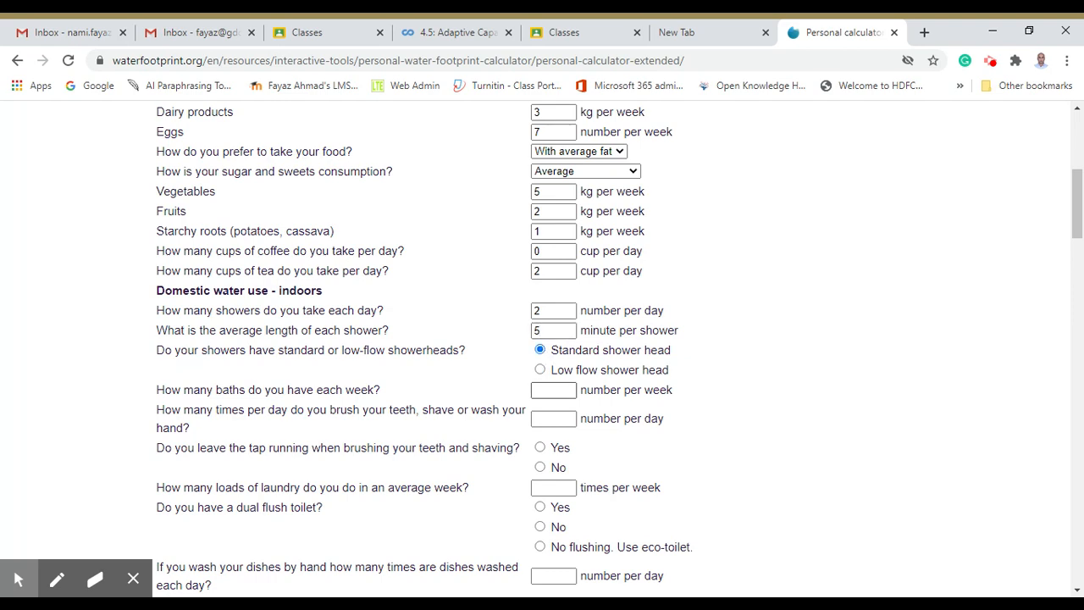
scroll(down, 3)
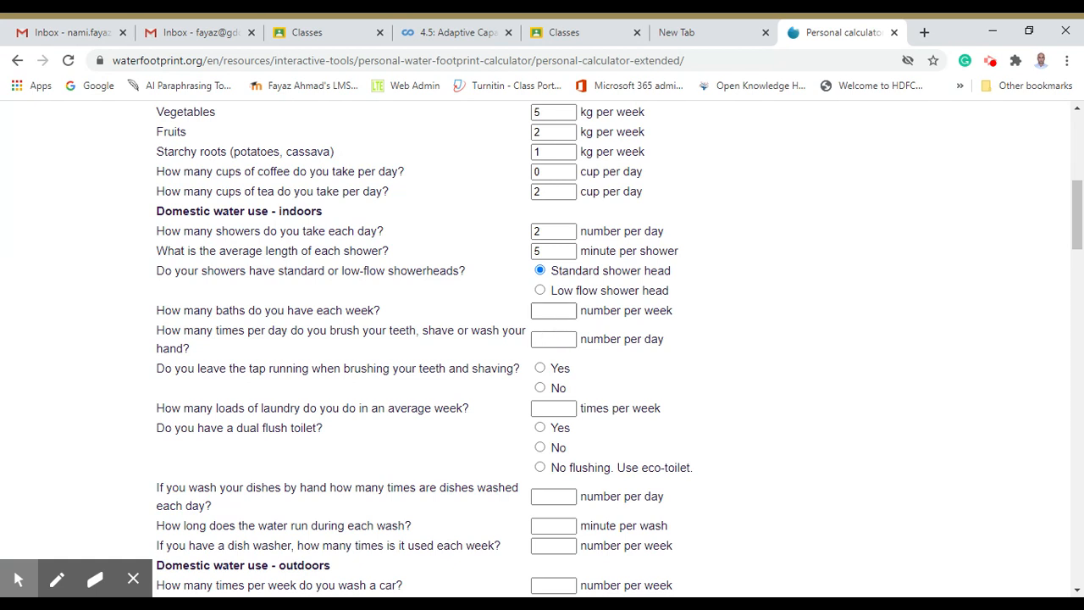
Enter 14 baths weekly, brushing once daily with tap off, and 3 laundry loads.
click(553, 310)
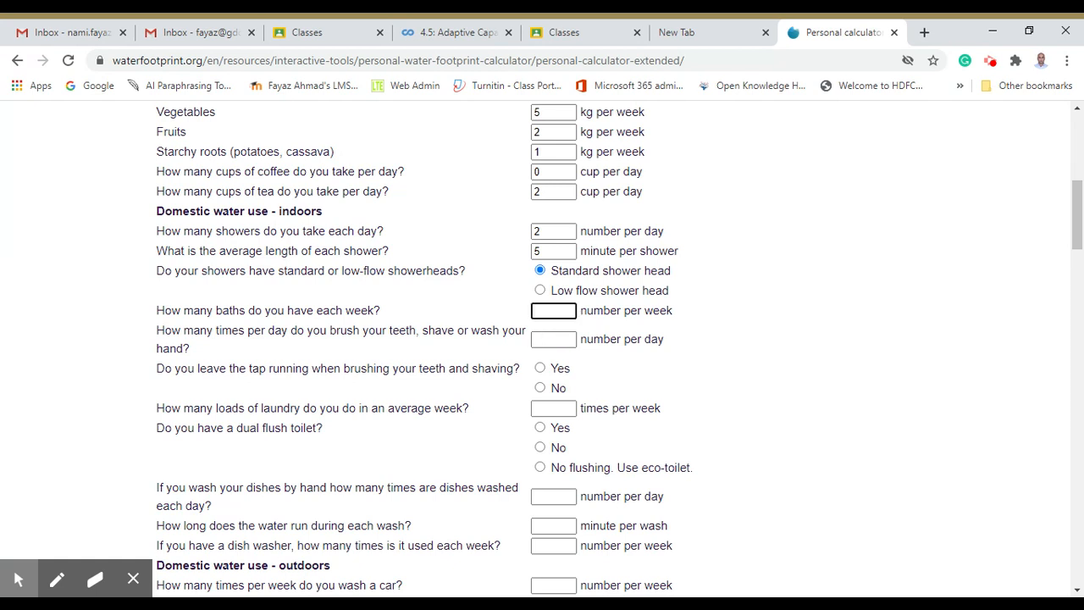
text(14)
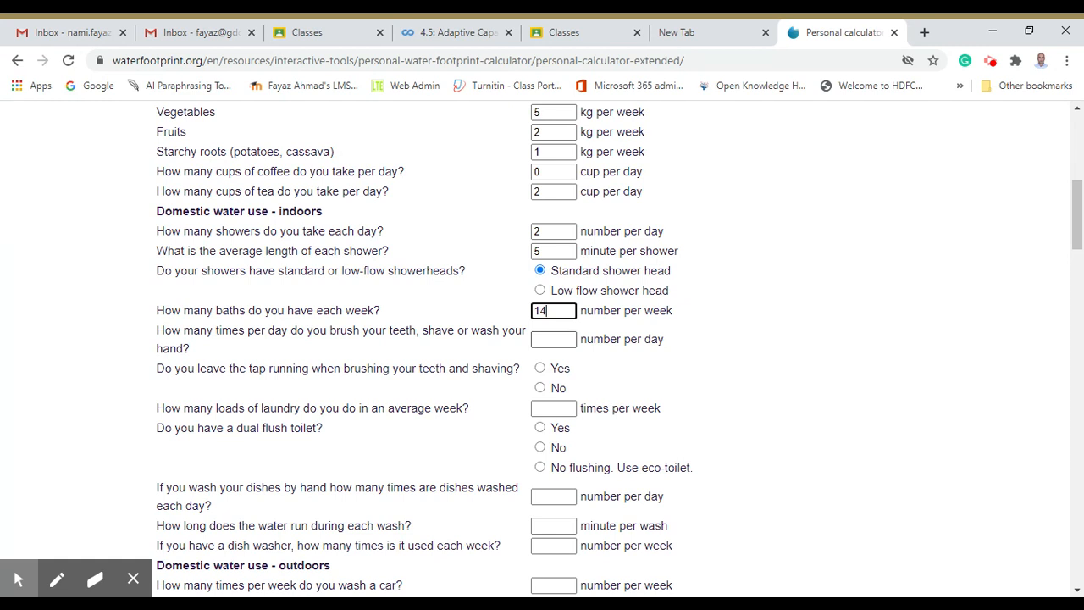
click(552, 339)
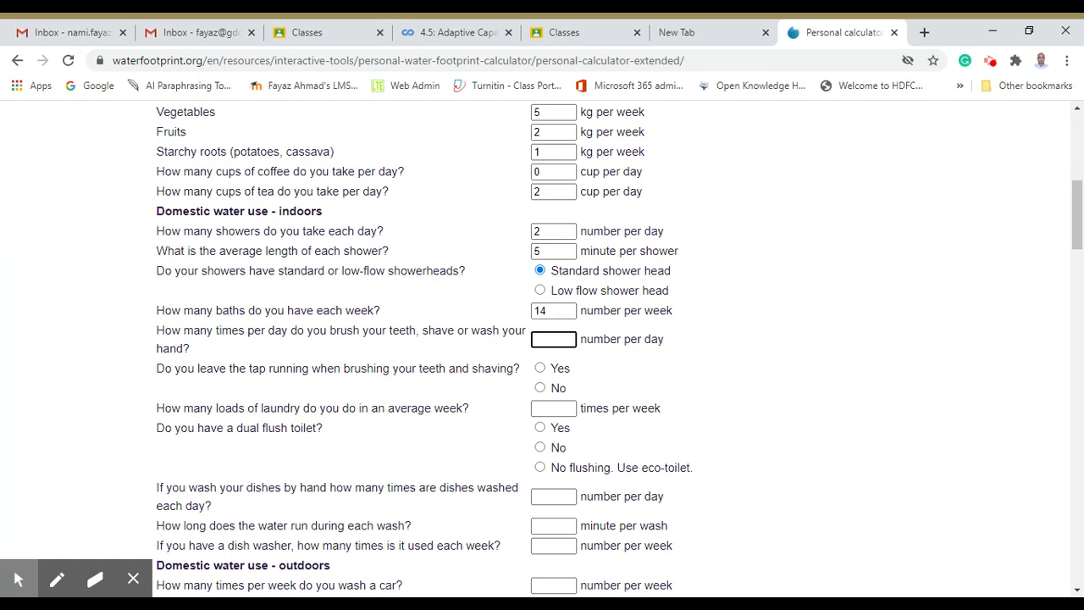
click(553, 338)
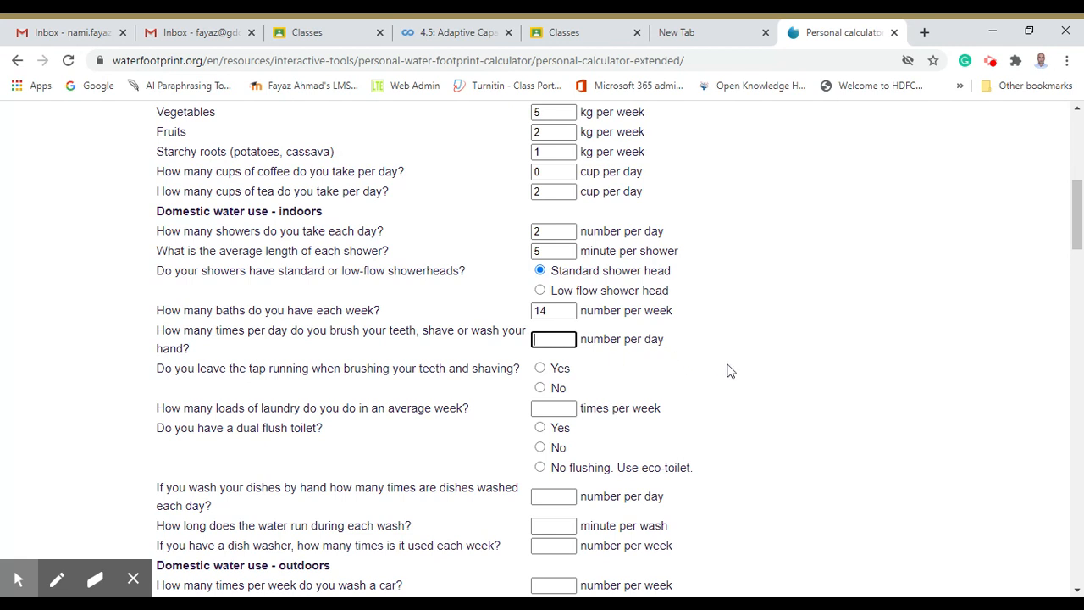
text(1)
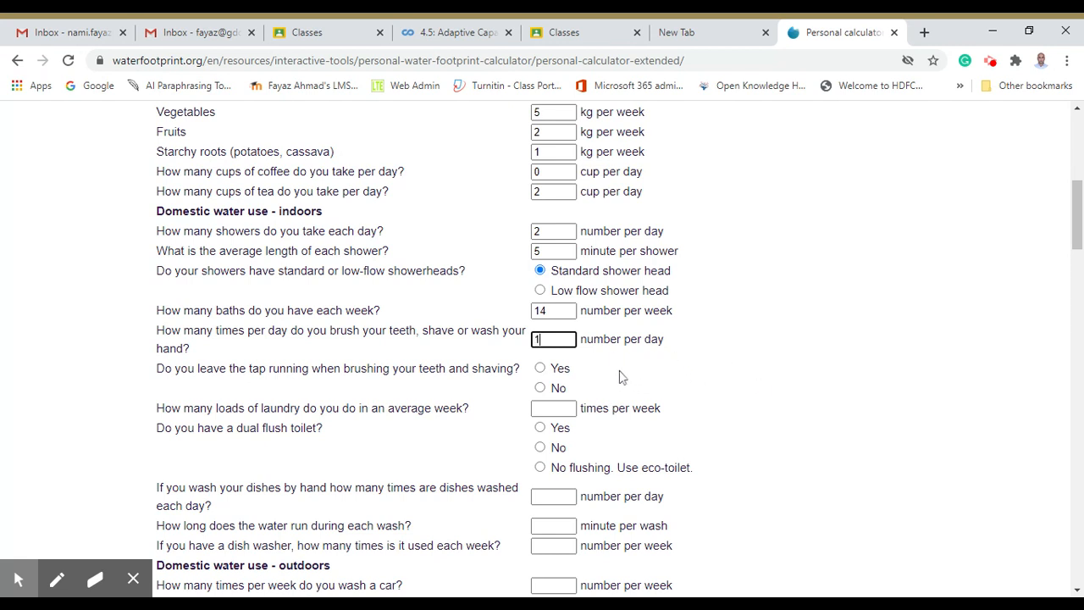
click(539, 388)
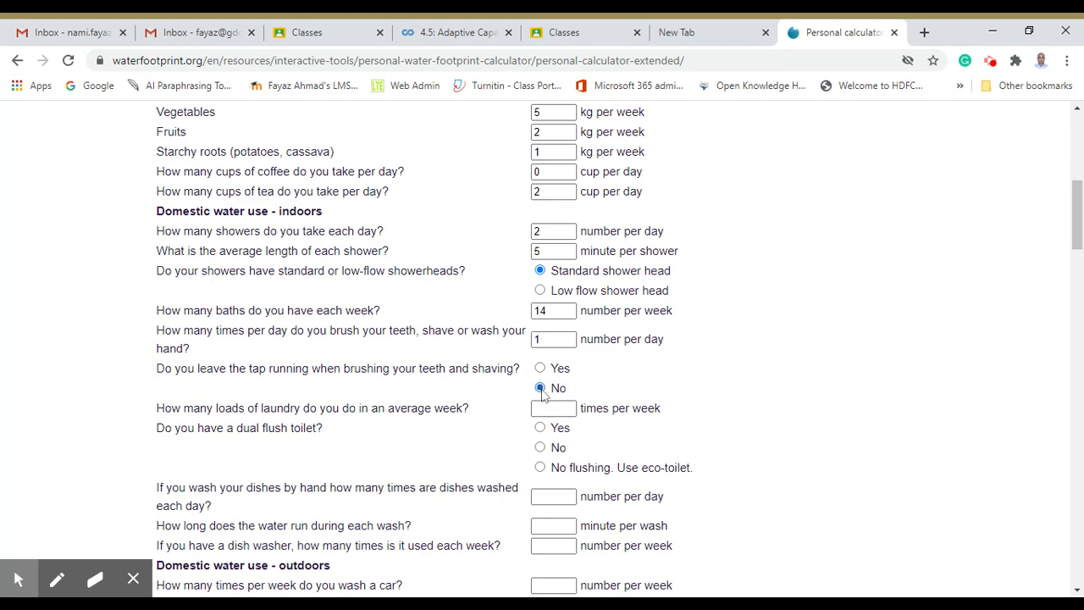
scroll(down, 3)
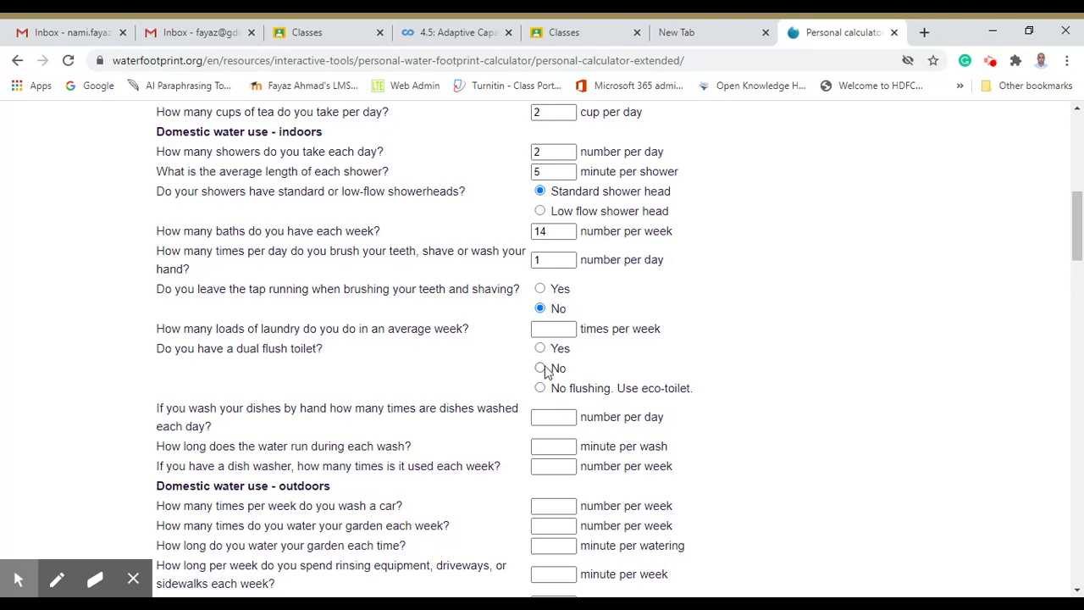
click(553, 329)
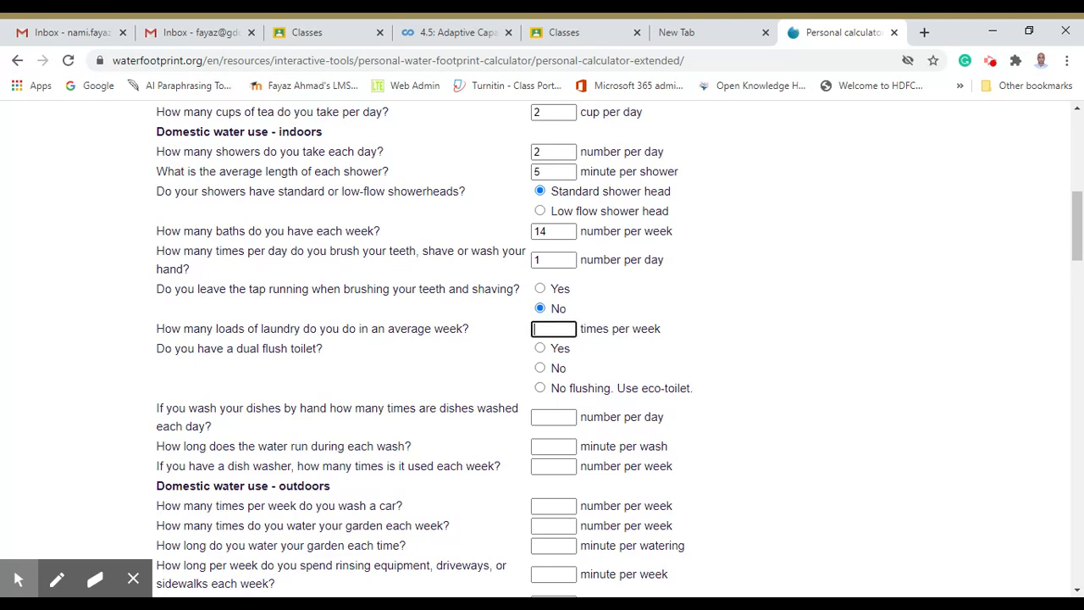
text(3)
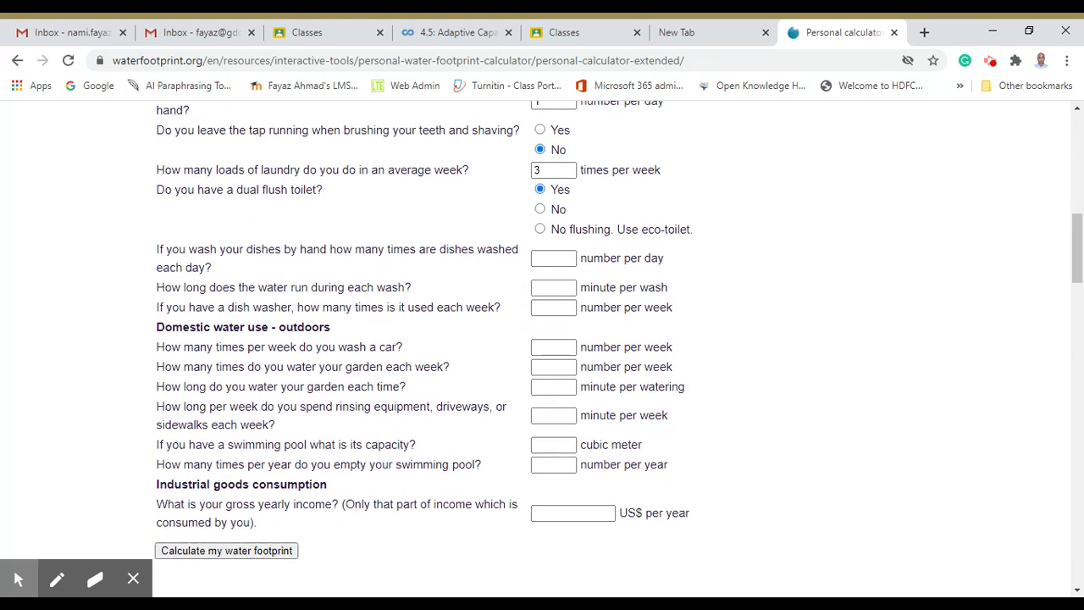
mouse_move(300, 285)
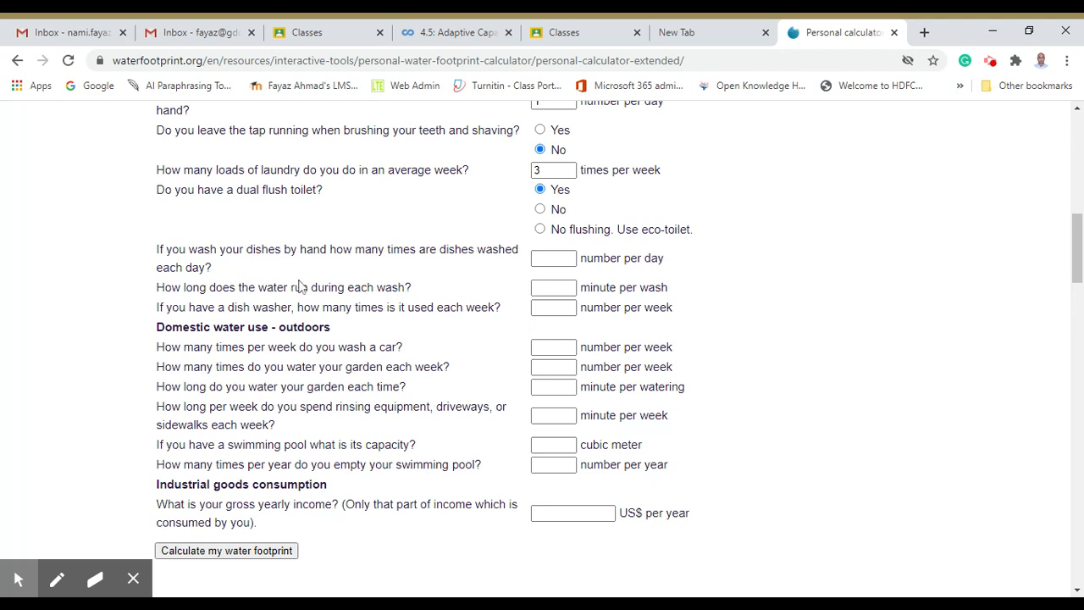
mouse_move(296, 284)
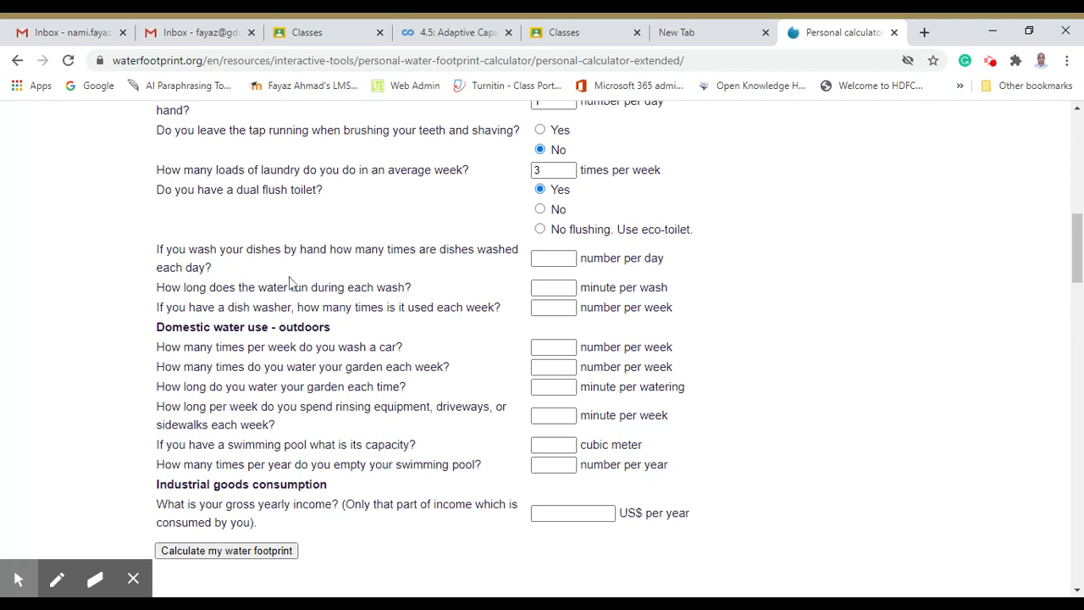
mouse_move(284, 269)
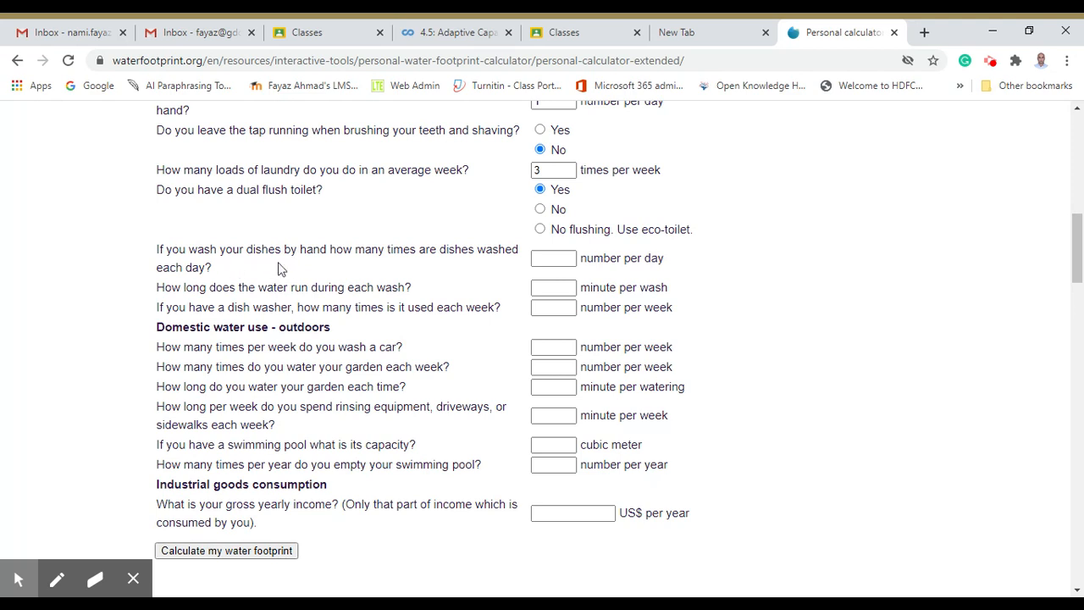
mouse_move(494, 269)
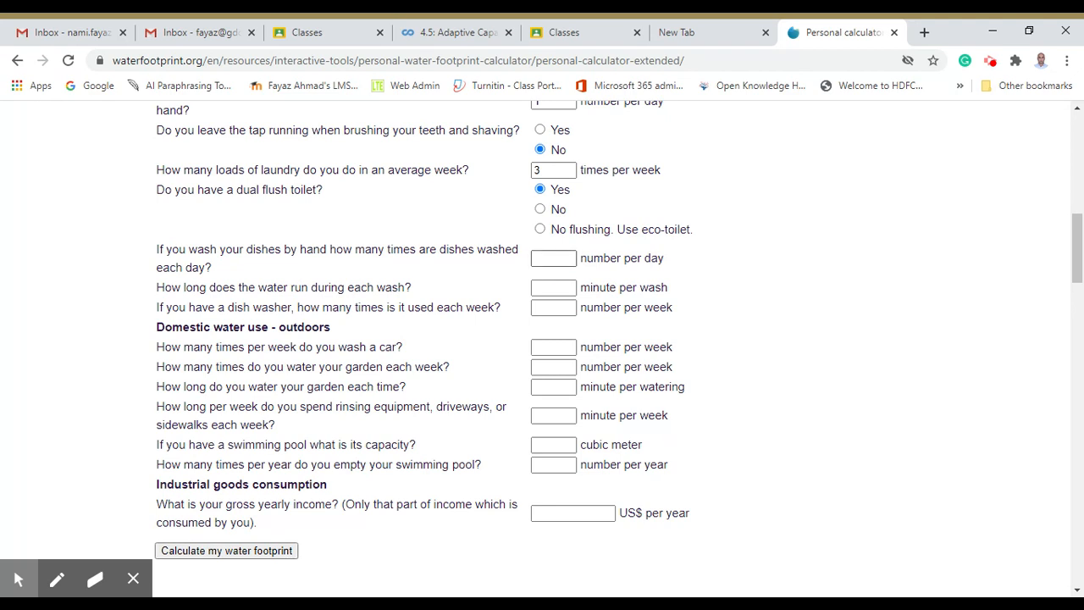
Record hand dishwashing 2 times daily with water running 5 minutes per wash.
click(553, 257)
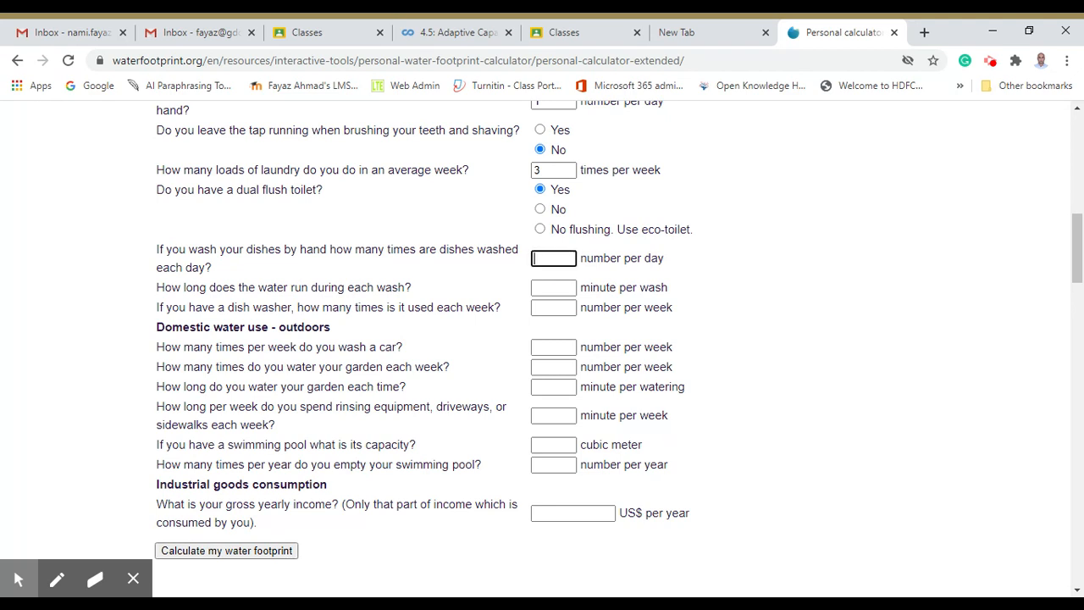
text(2)
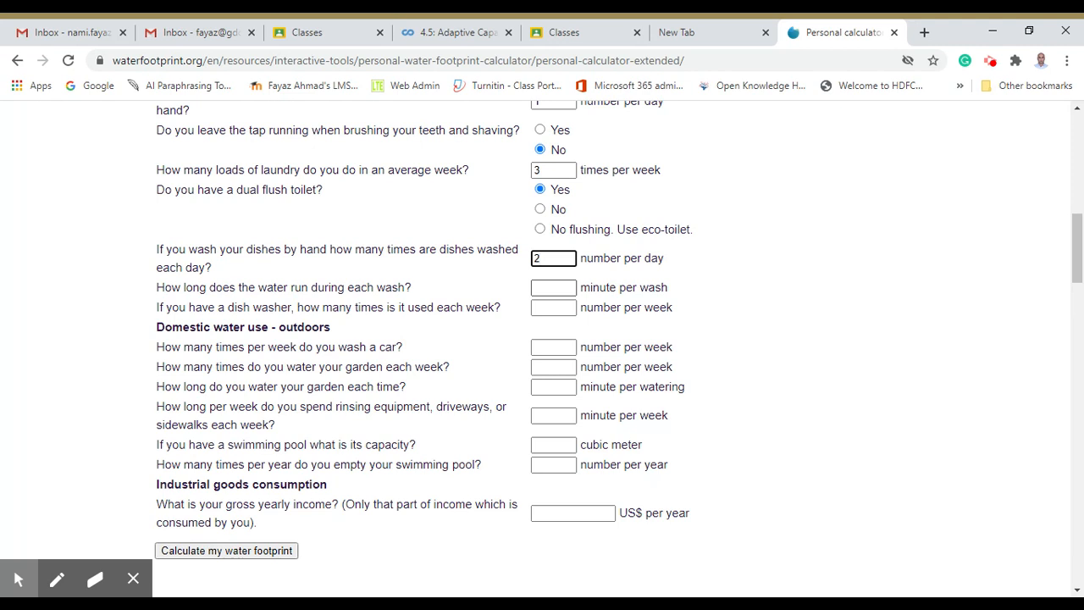
click(553, 287)
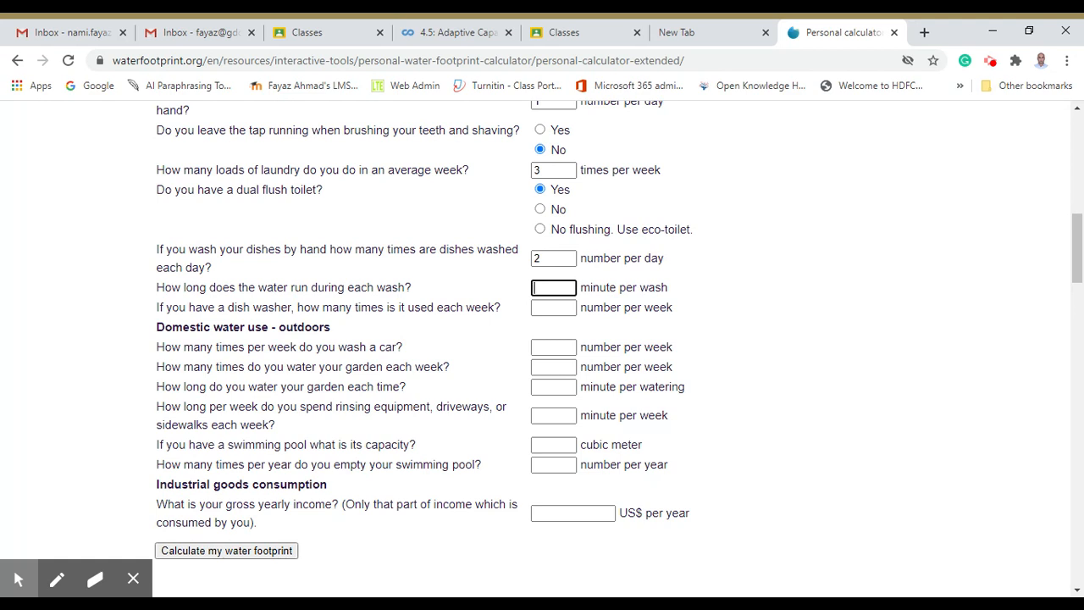
text(5)
click(553, 307)
text(0)
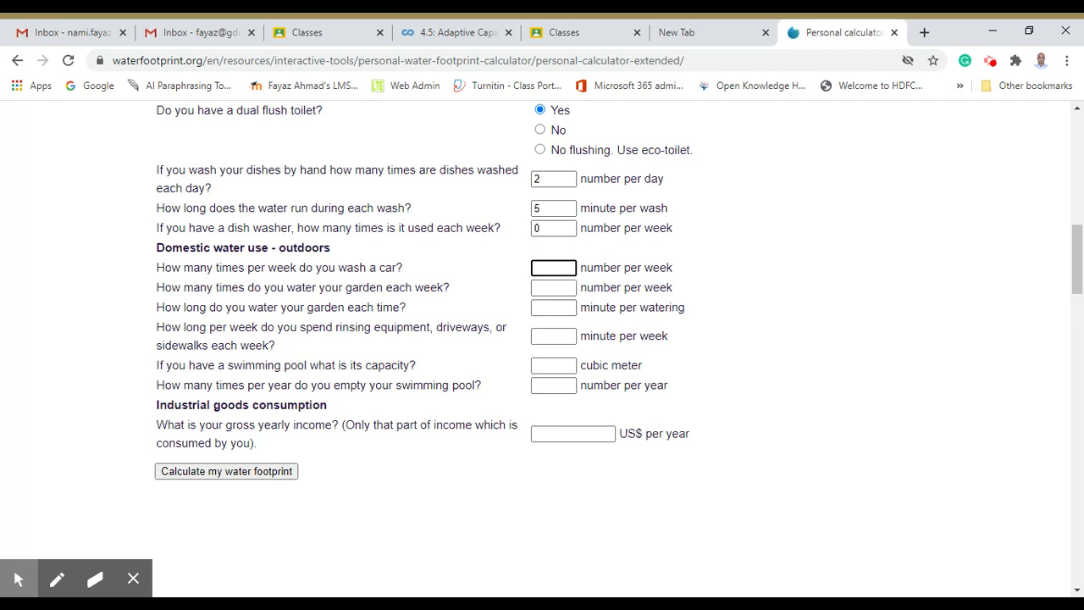
Enter car wash 1, garden watering 3 times for 10 minutes, rinsing 5 minutes, pool 0.
text(1)
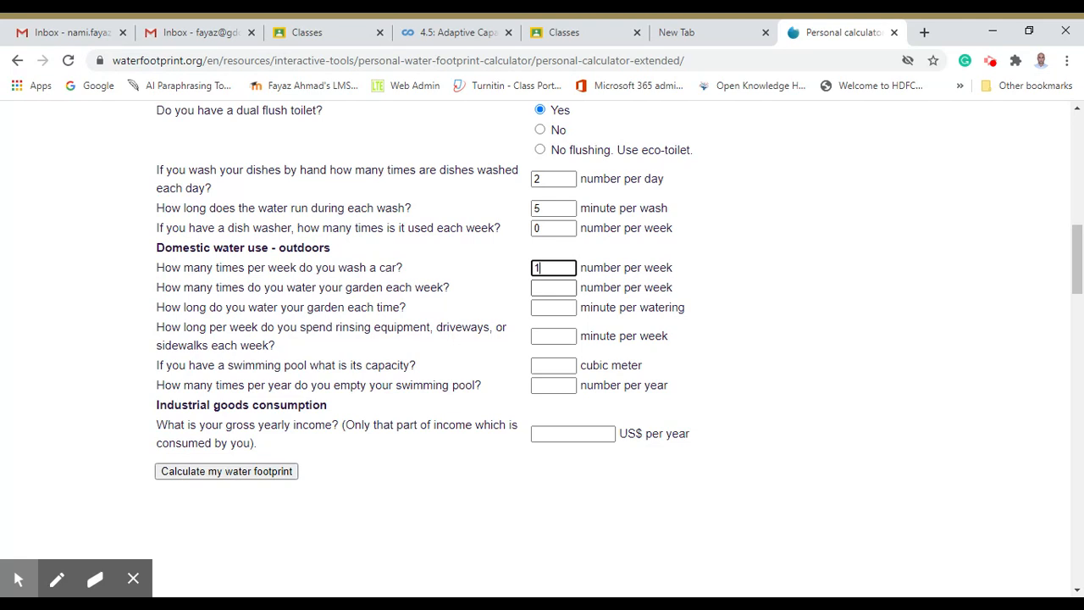
click(553, 287)
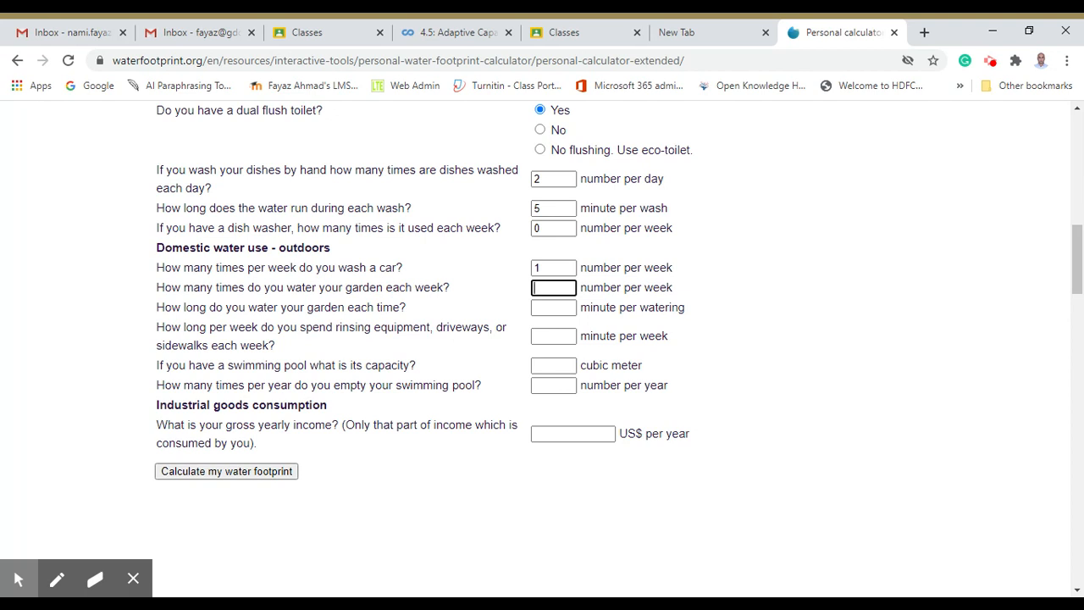
text(3)
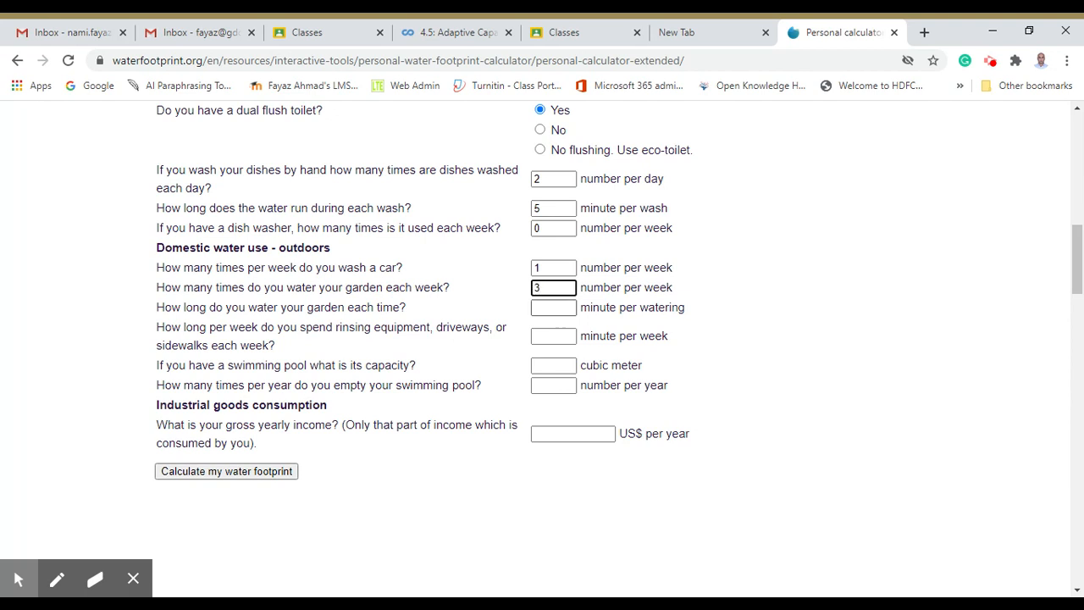
click(553, 307)
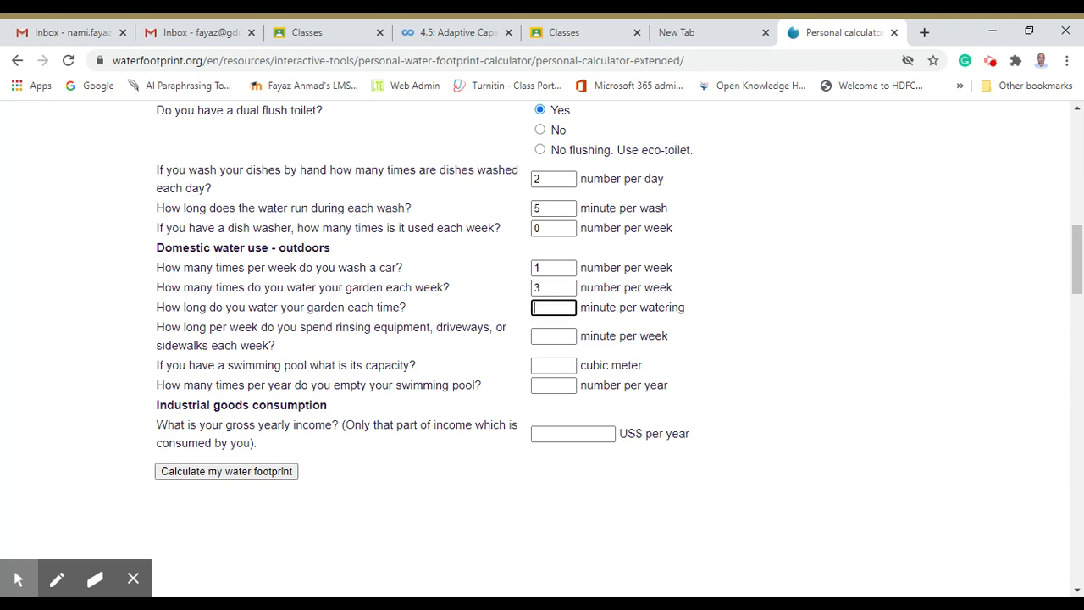
text(10)
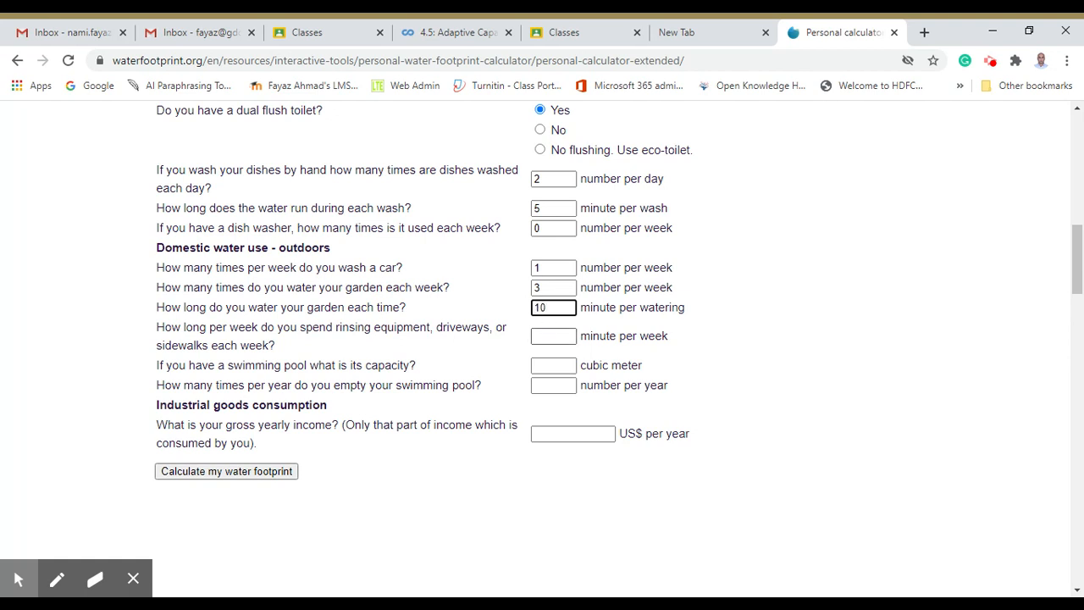
click(553, 307)
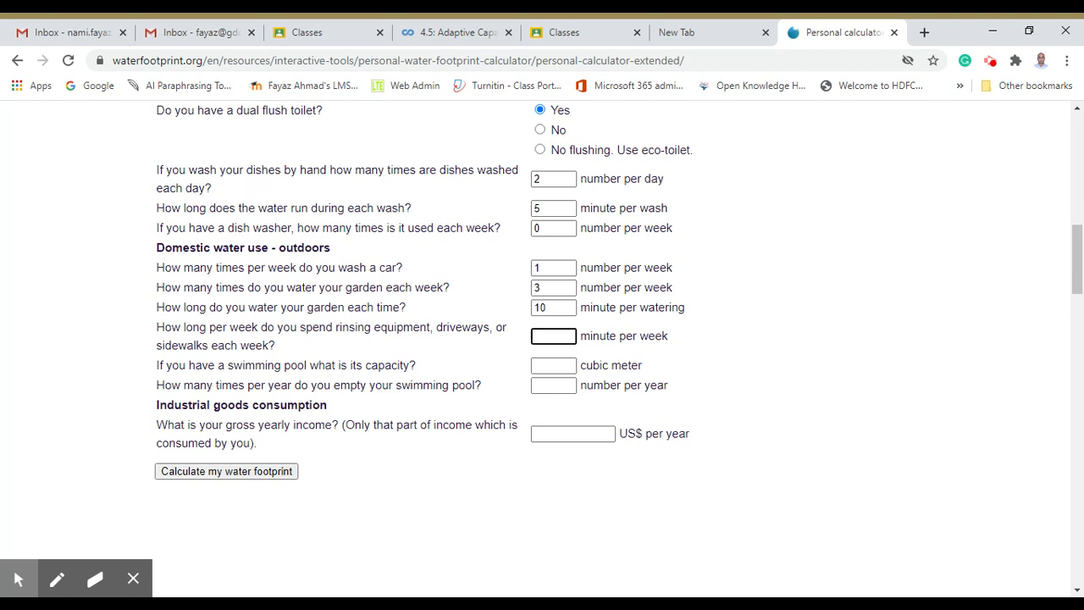
text(5)
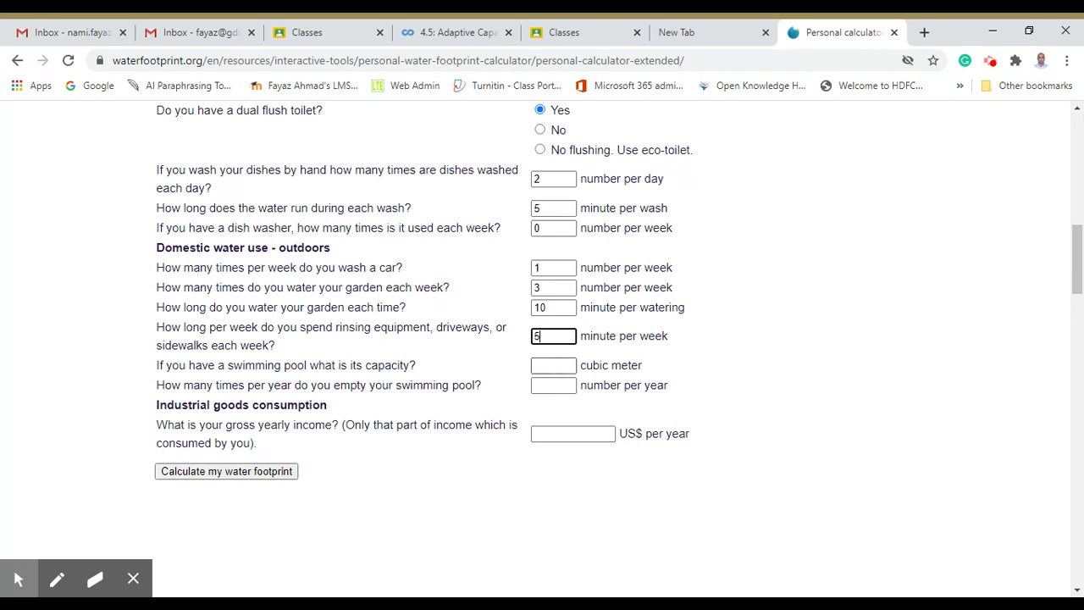
click(552, 365)
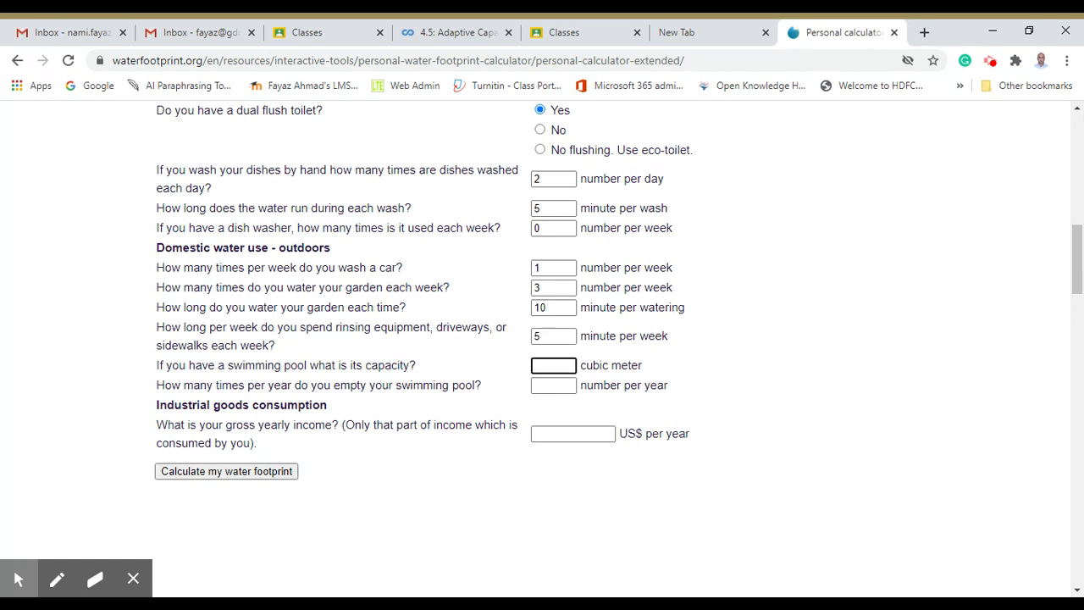
text(0)
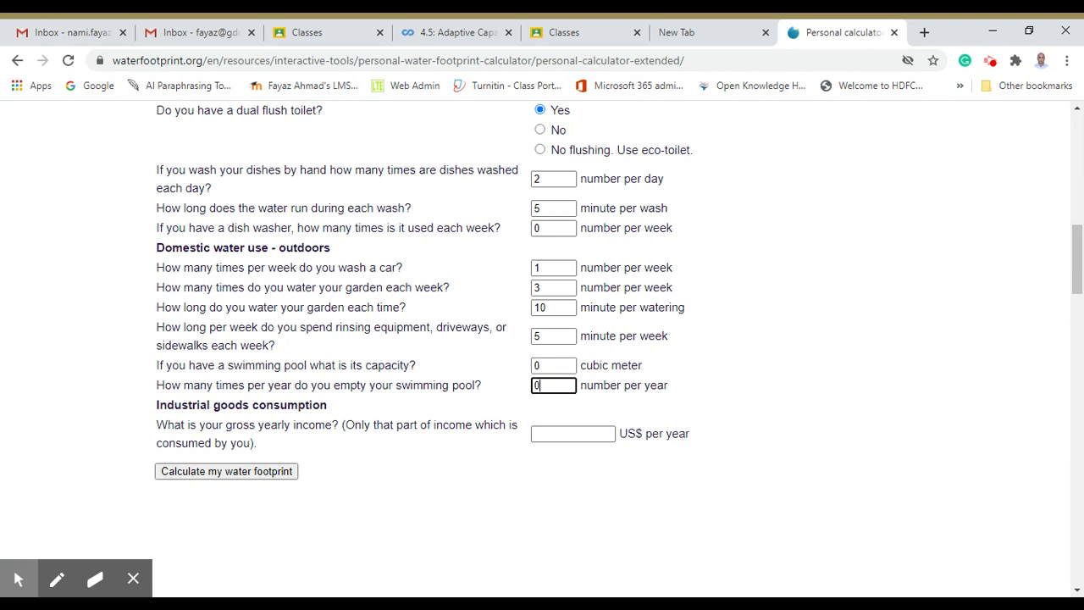
mouse_move(486, 449)
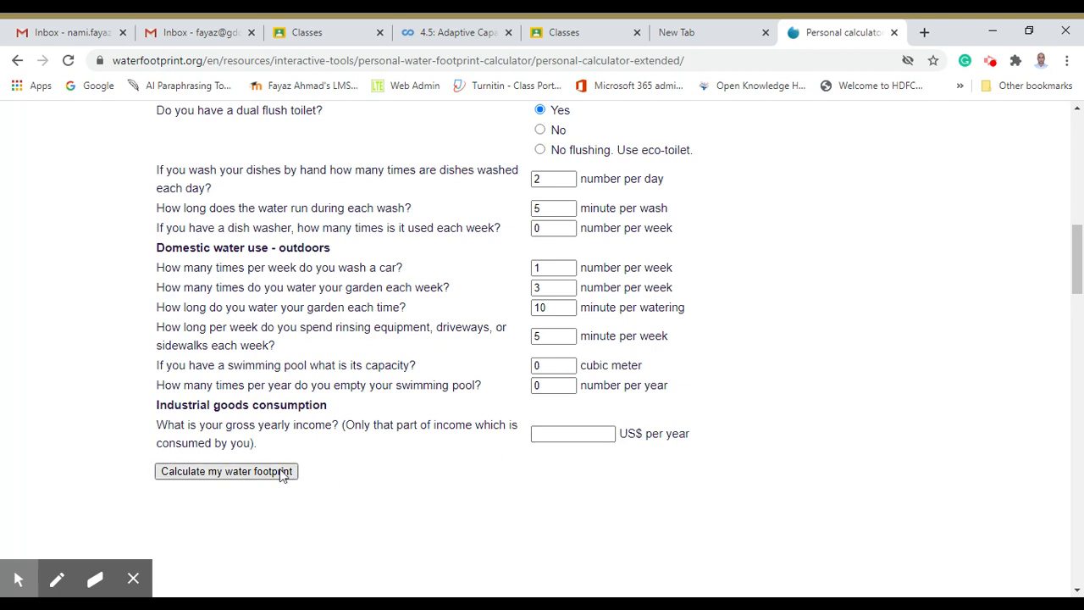
Calculate and review results: 1577 m³ per year, food 1372, domestic 205.
click(226, 470)
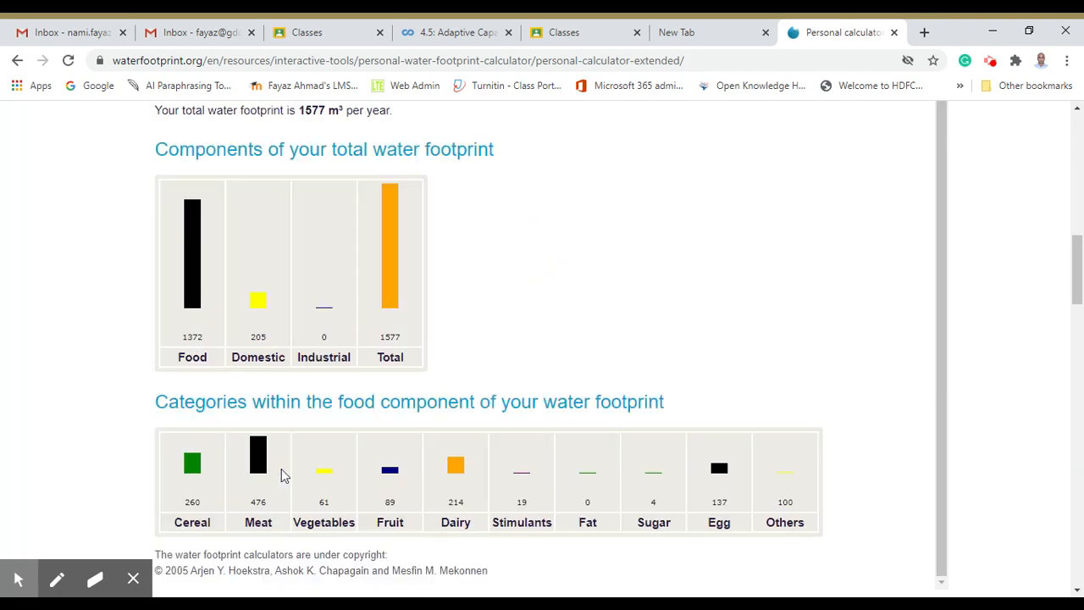
scroll(up, 3)
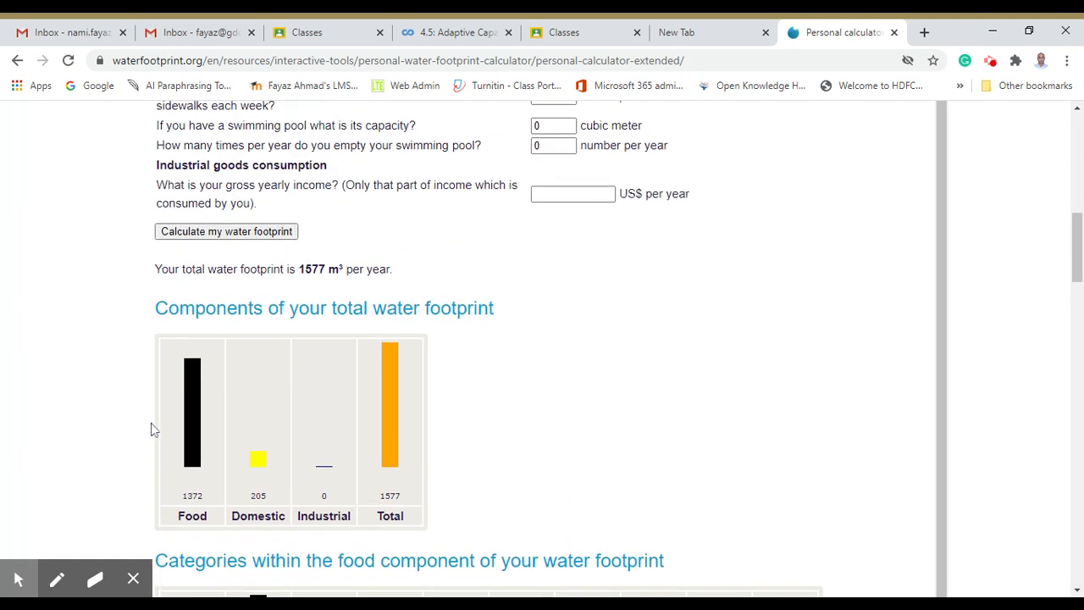
scroll(down, 3)
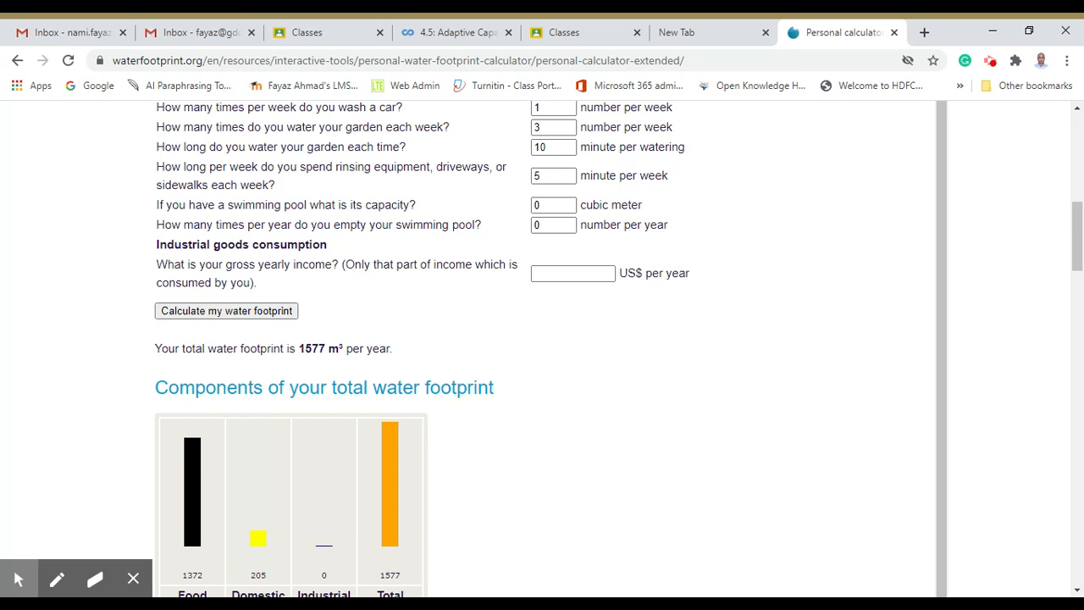
scroll(down, 3)
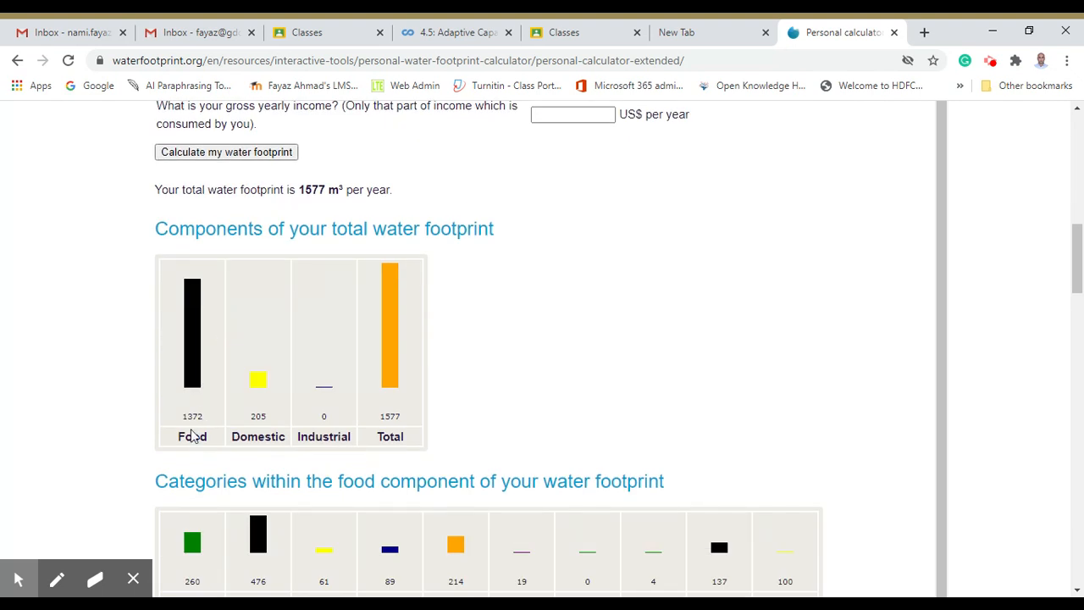
mouse_move(210, 423)
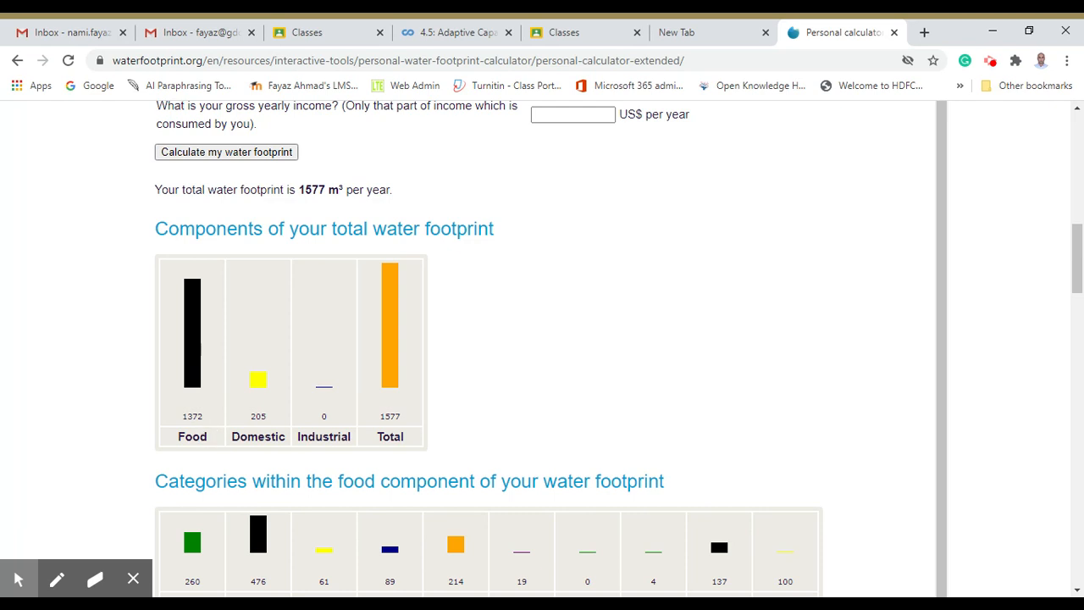
mouse_move(392, 447)
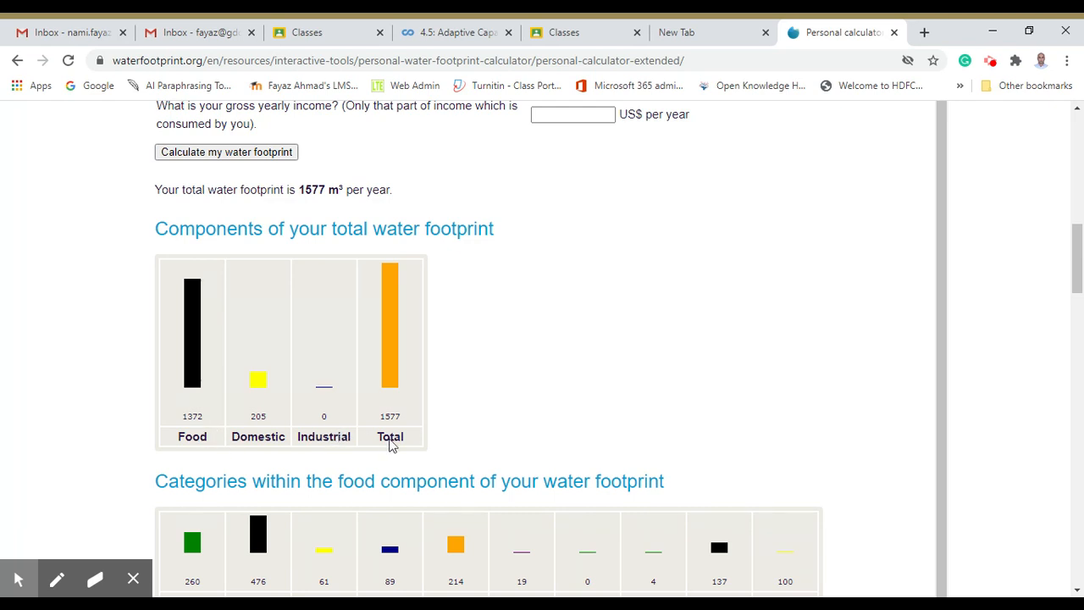
scroll(down, 3)
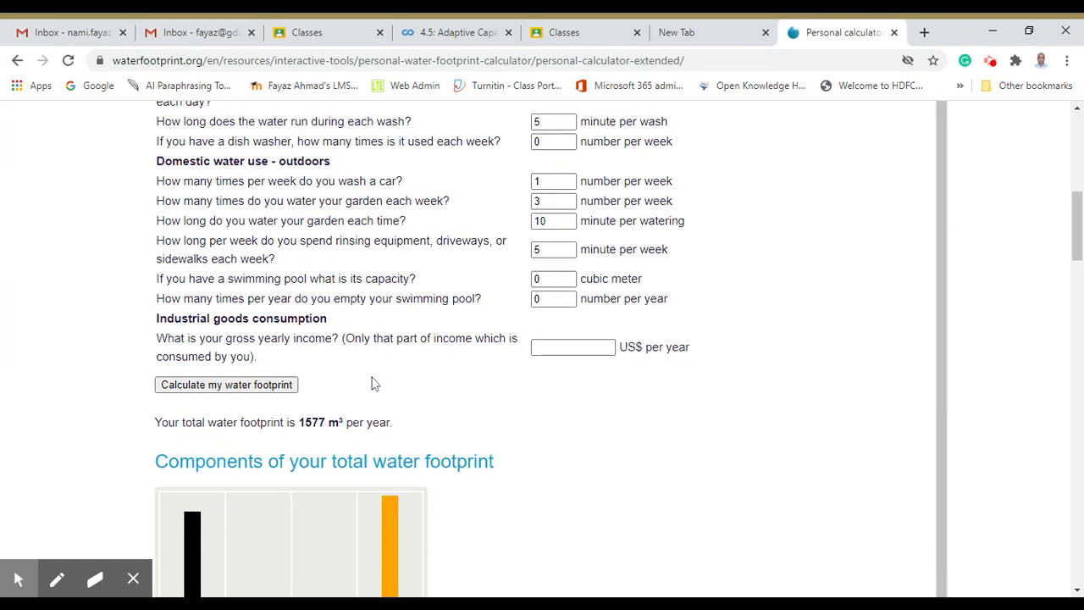
scroll(down, 3)
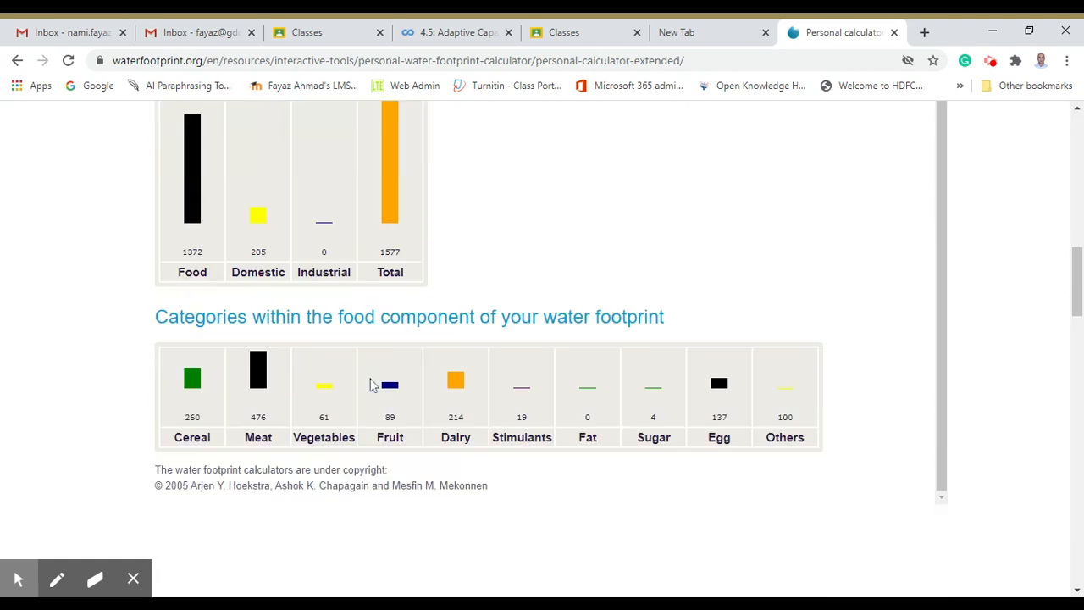
scroll(down, 3)
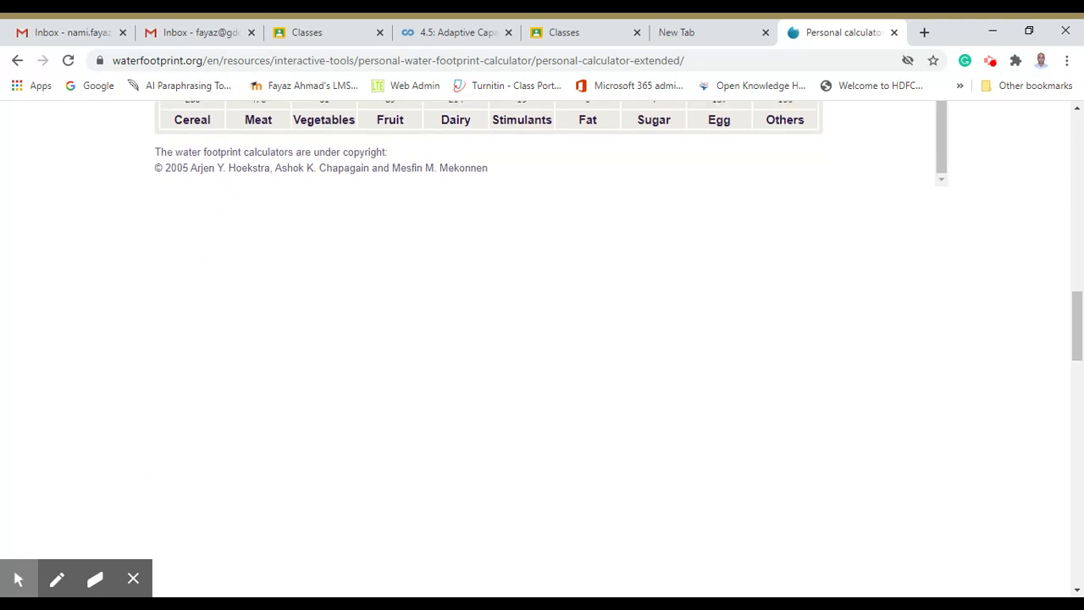
mouse_move(316, 268)
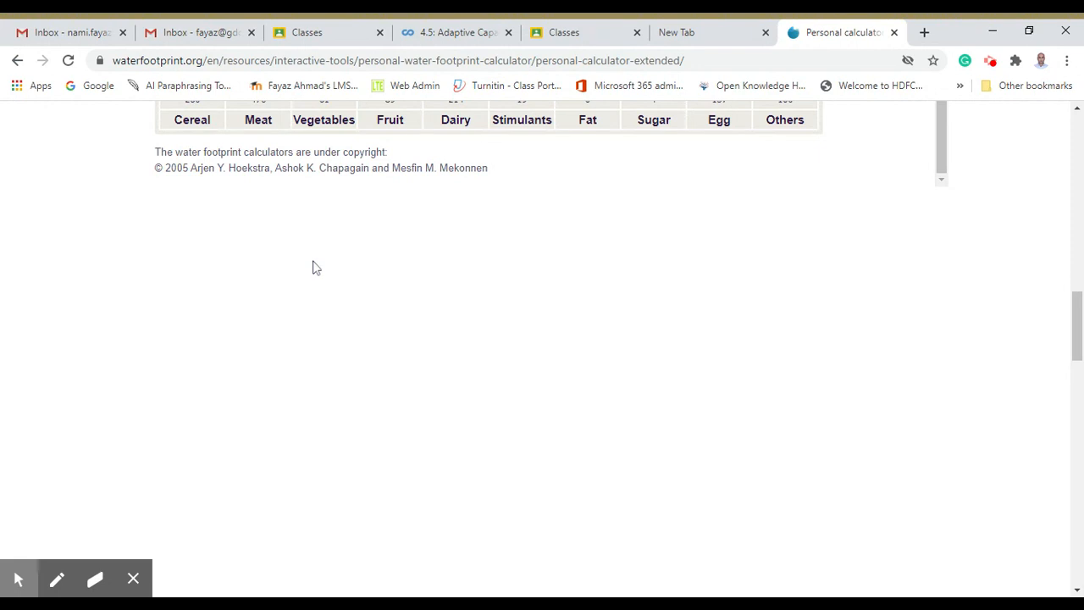
scroll(up, 3)
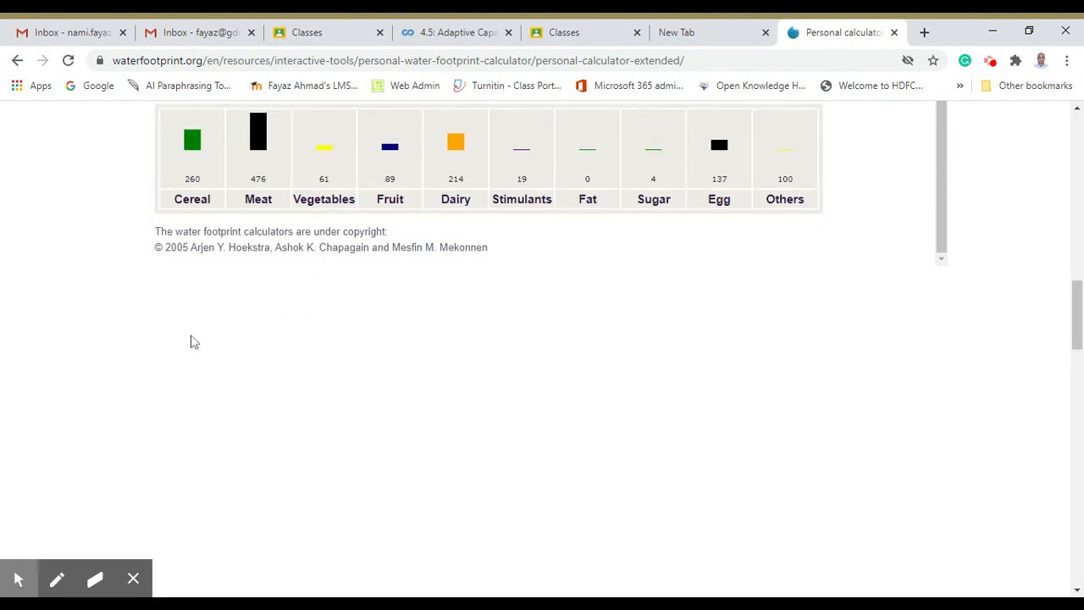